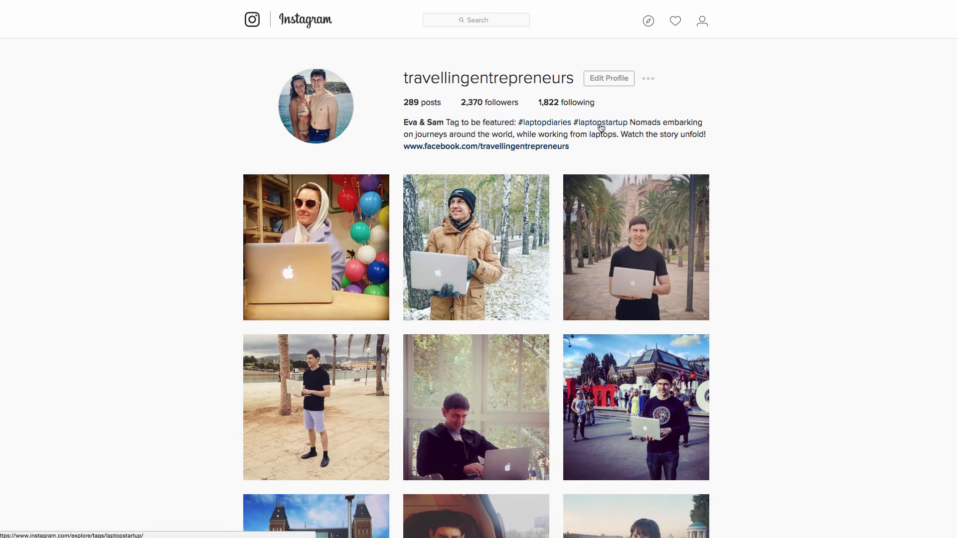
Search Instagram for 'deal' and open the mens_clothingdeal profile.
scroll("down", 3)
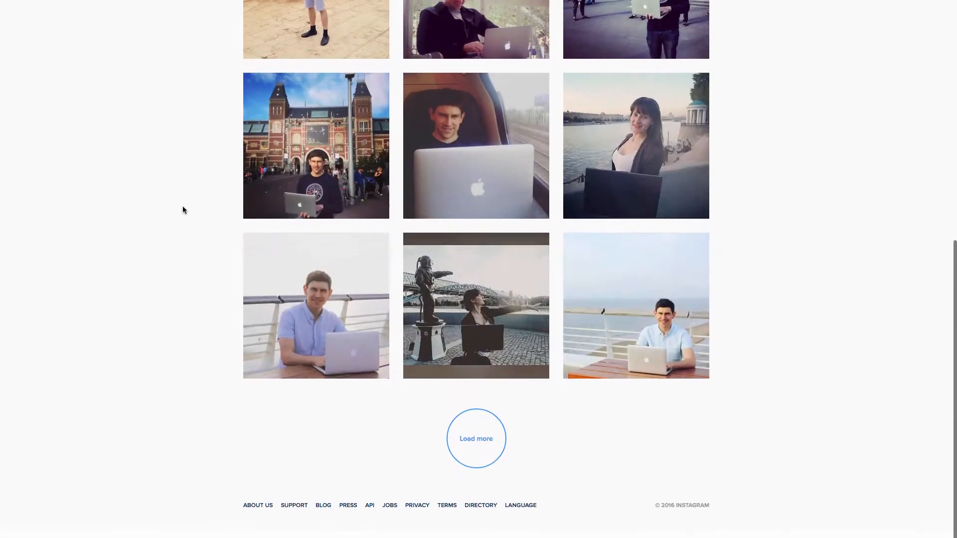
left_click(475, 439)
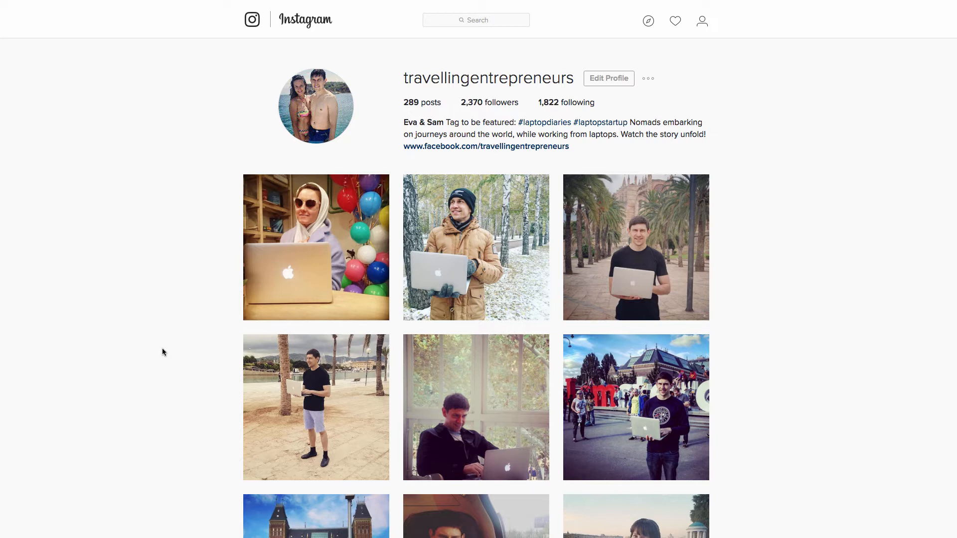
left_click(476, 19)
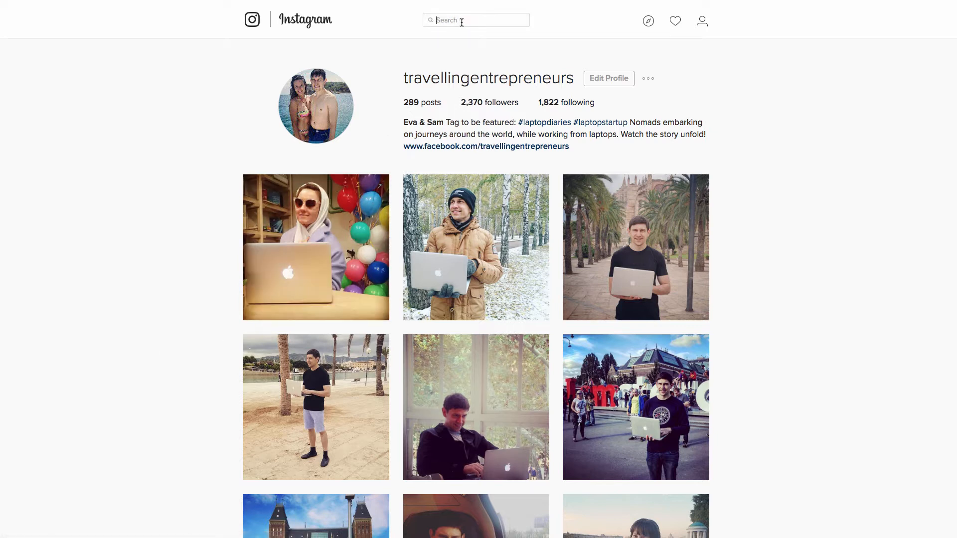
type("deal")
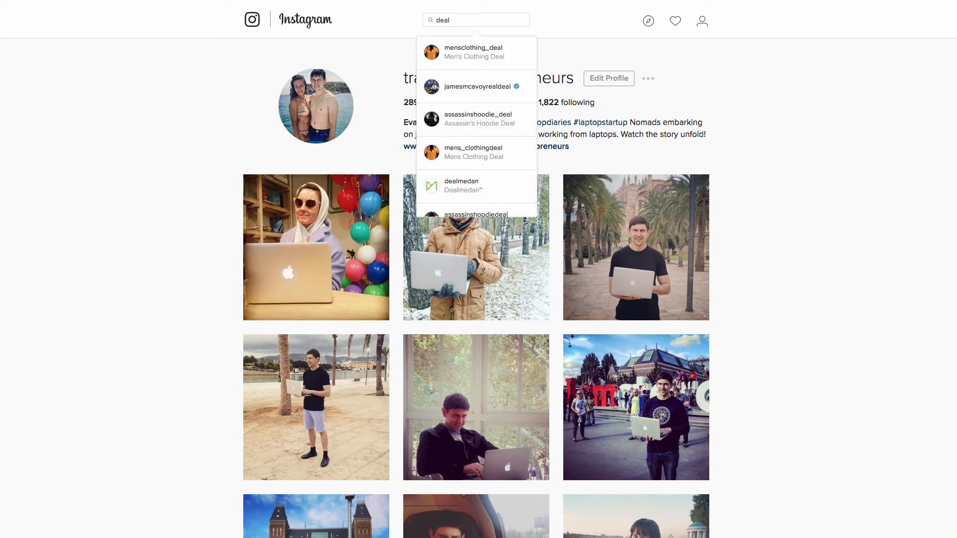
mouse_move(490, 168)
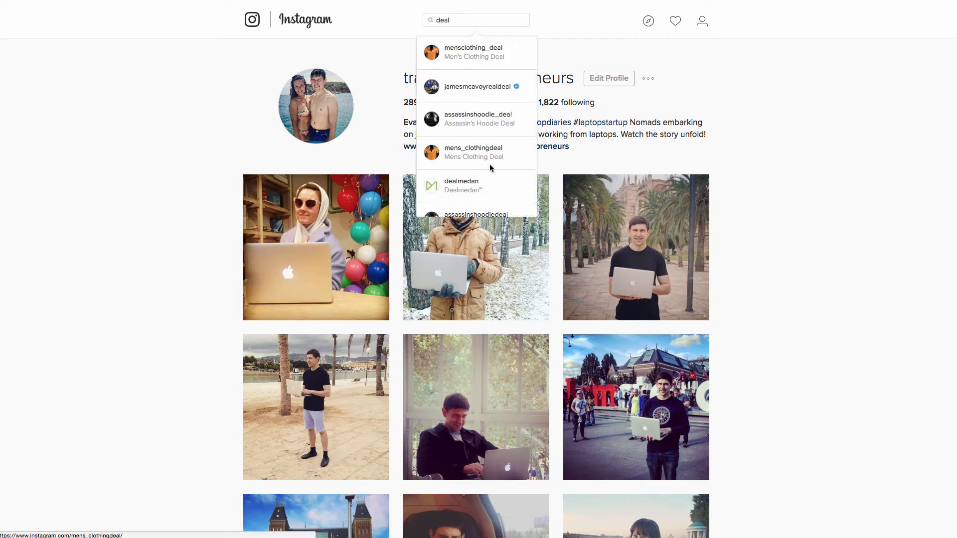
left_click(473, 153)
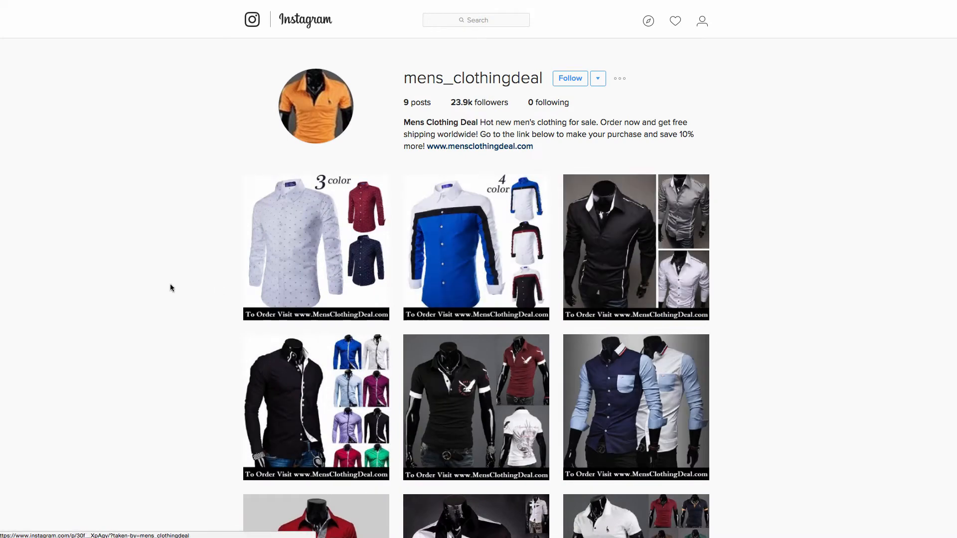
View the three-colour shirt post and its comments, then close it.
left_click(316, 247)
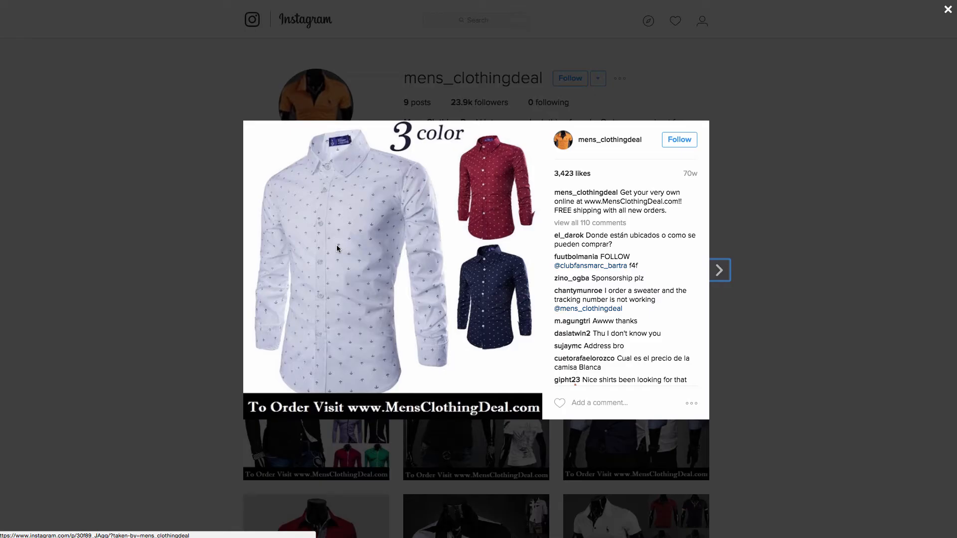
mouse_move(623, 274)
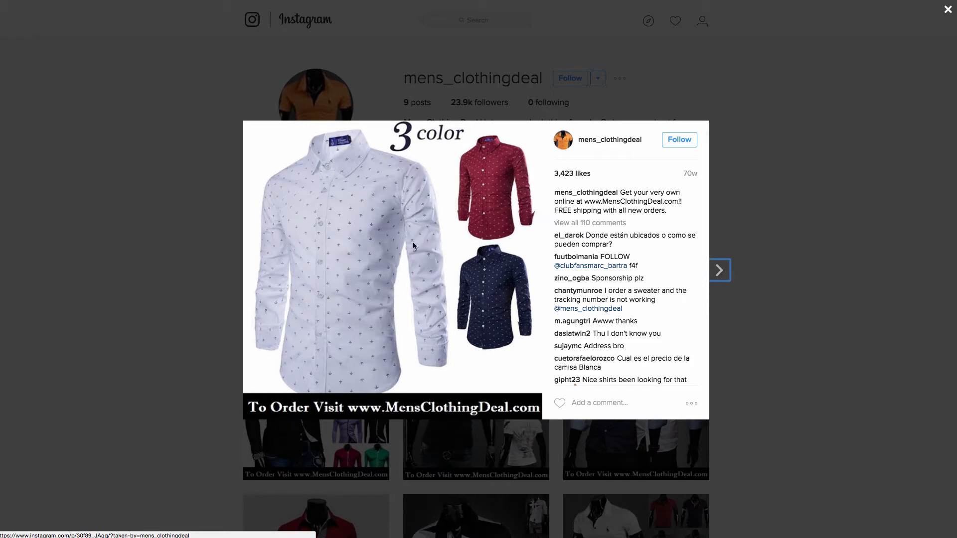
mouse_move(436, 403)
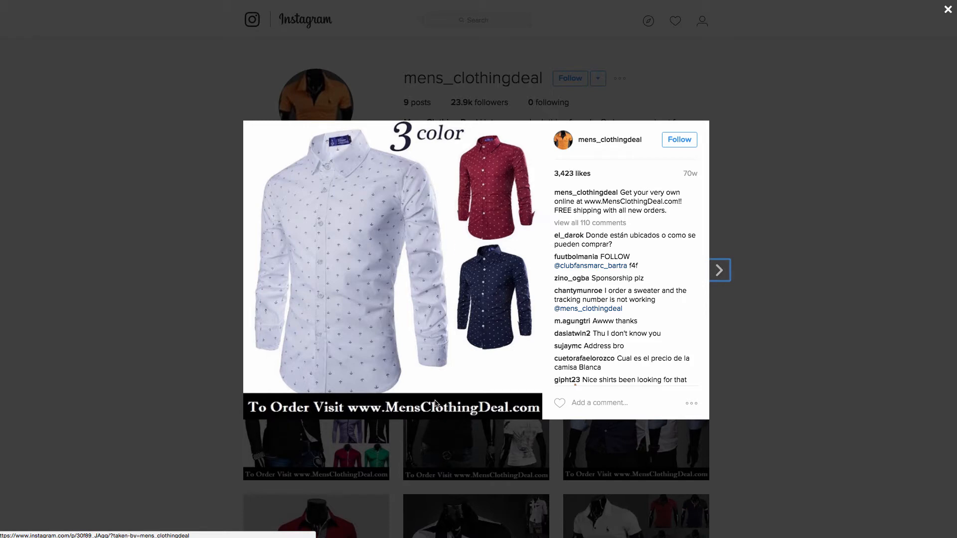
scroll("down", 3)
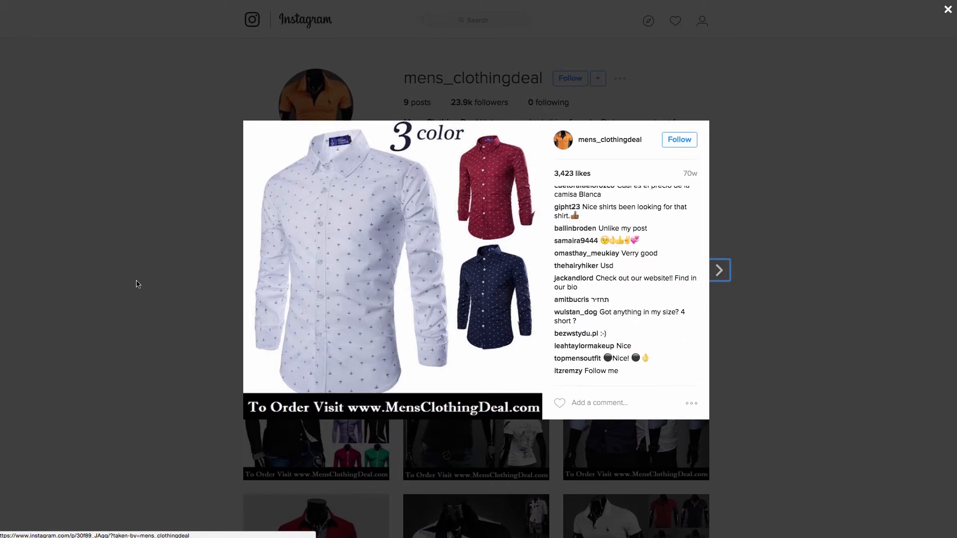
left_click(947, 9)
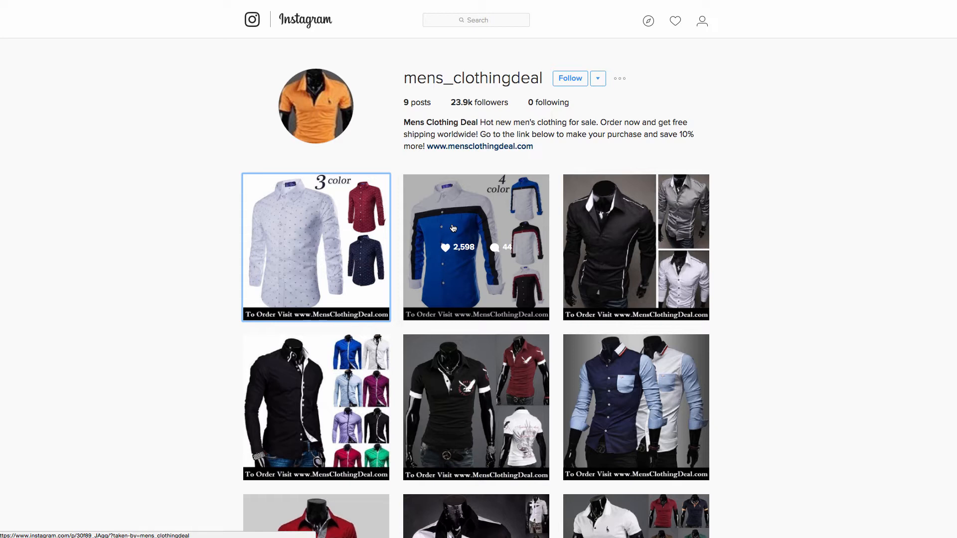
mouse_move(375, 157)
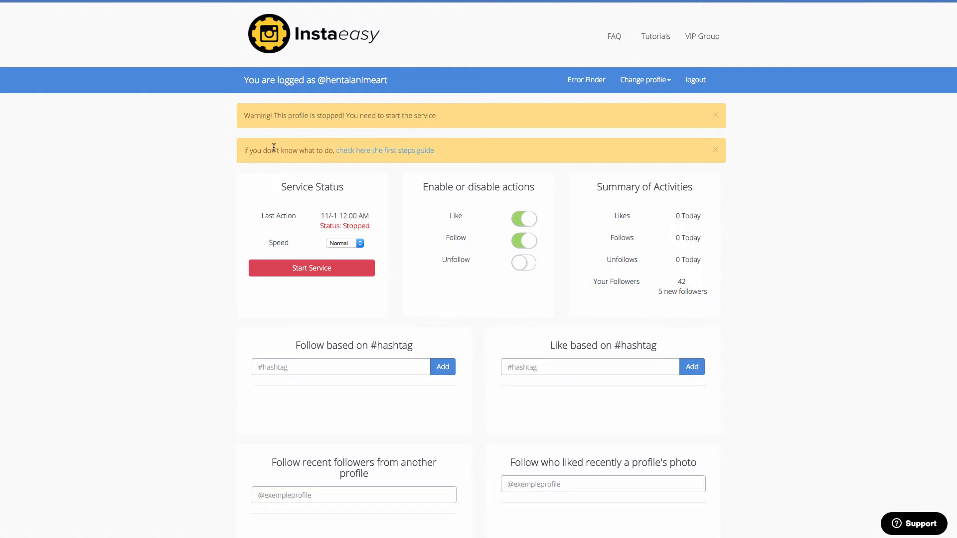
mouse_move(518, 126)
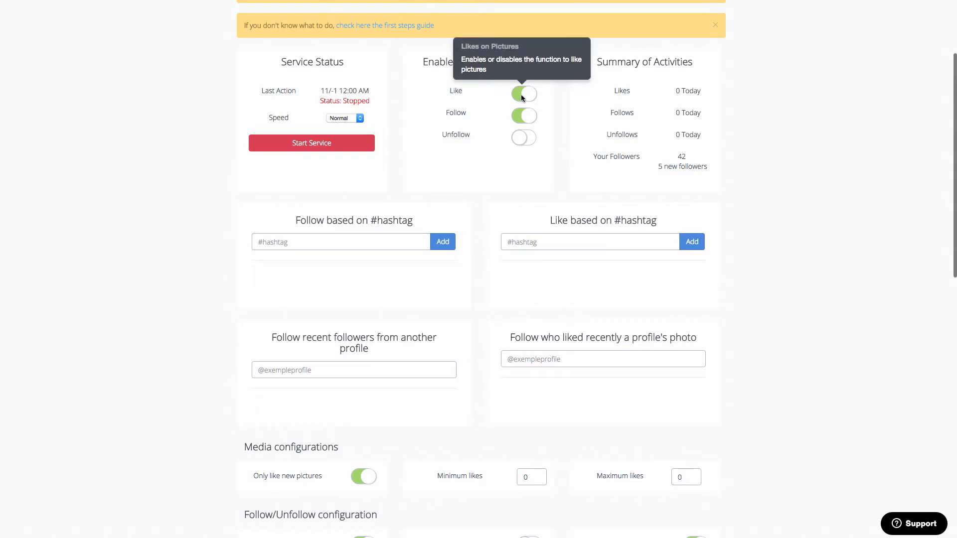
mouse_move(523, 137)
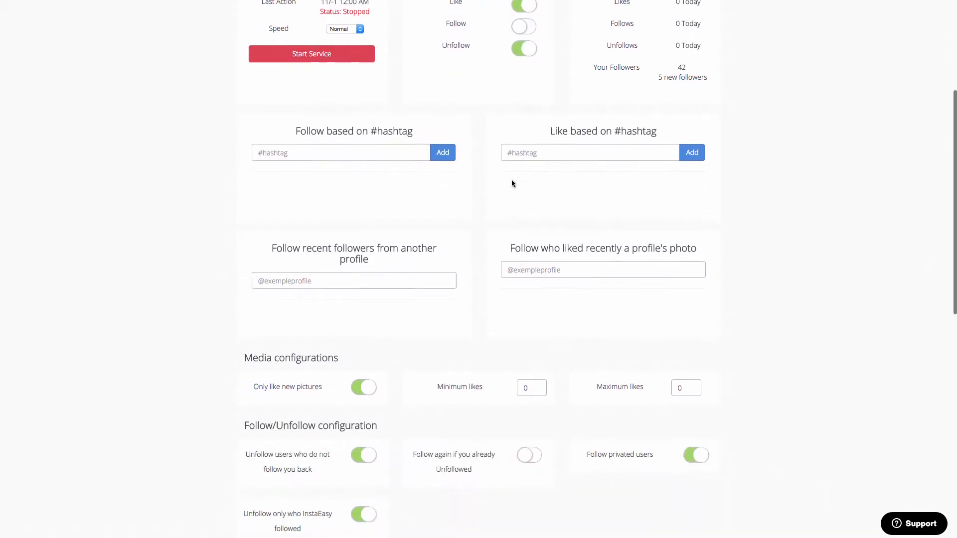
Add clothing, sweatshirt, shirt and store as follow hashtags, then begin a 'travel' like hashtag.
left_click(340, 152)
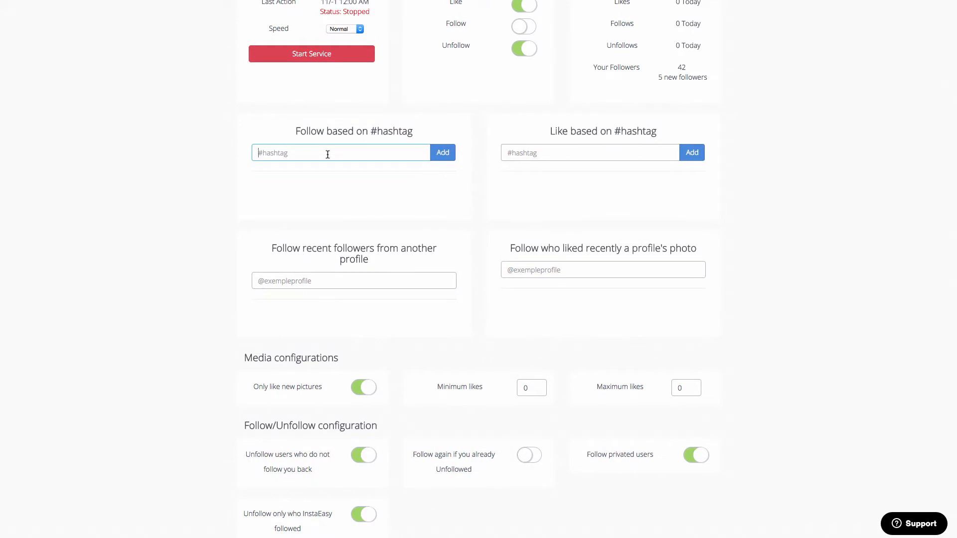
type("clothing")
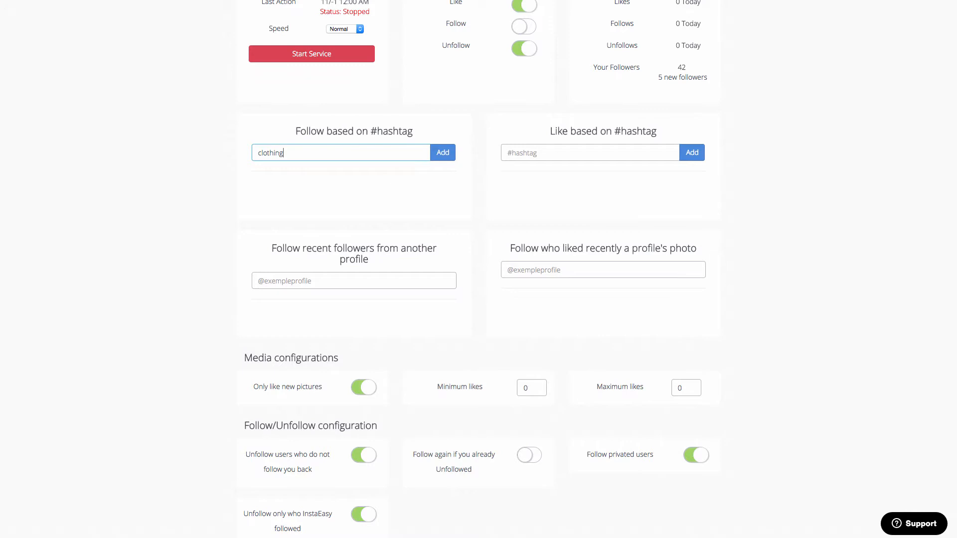
left_click(443, 152)
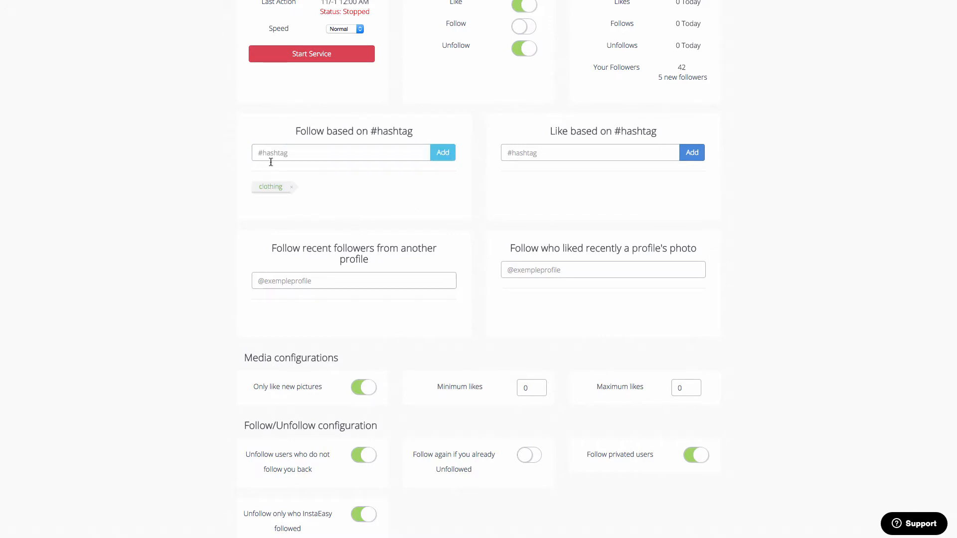
left_click(341, 153)
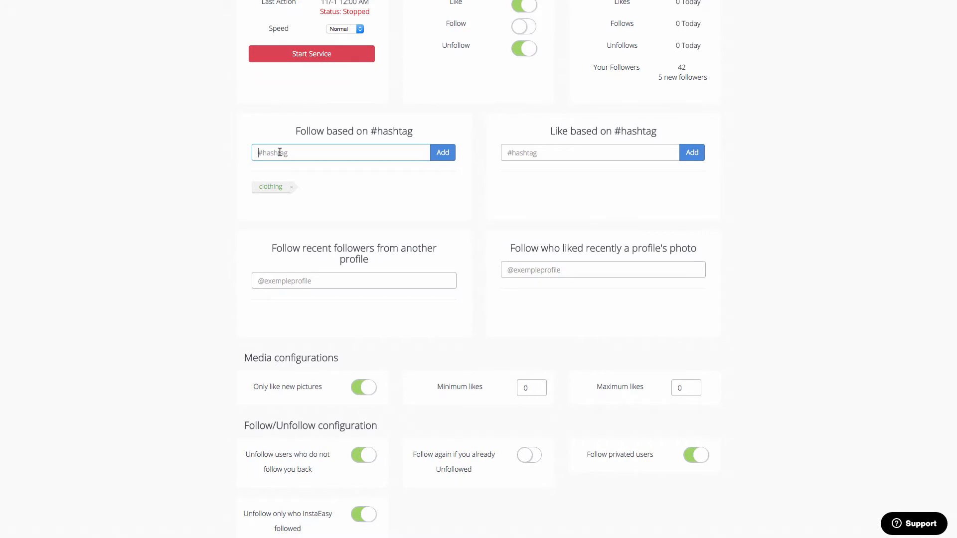
type("sweatshir")
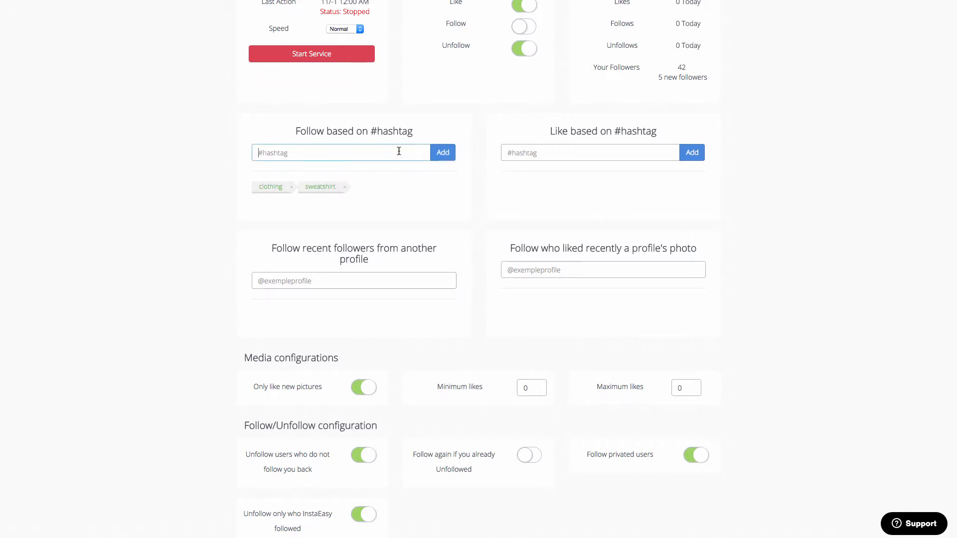
type("shirt")
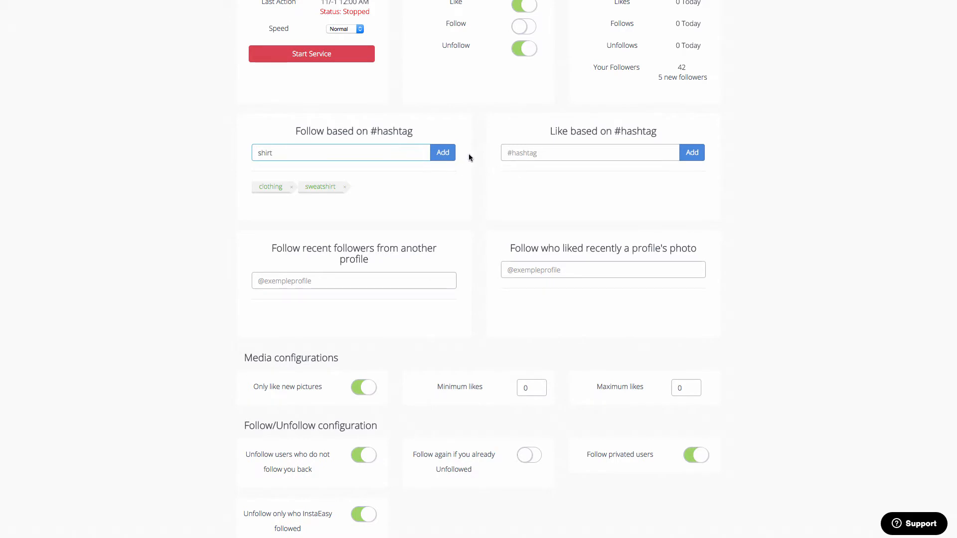
left_click(442, 152)
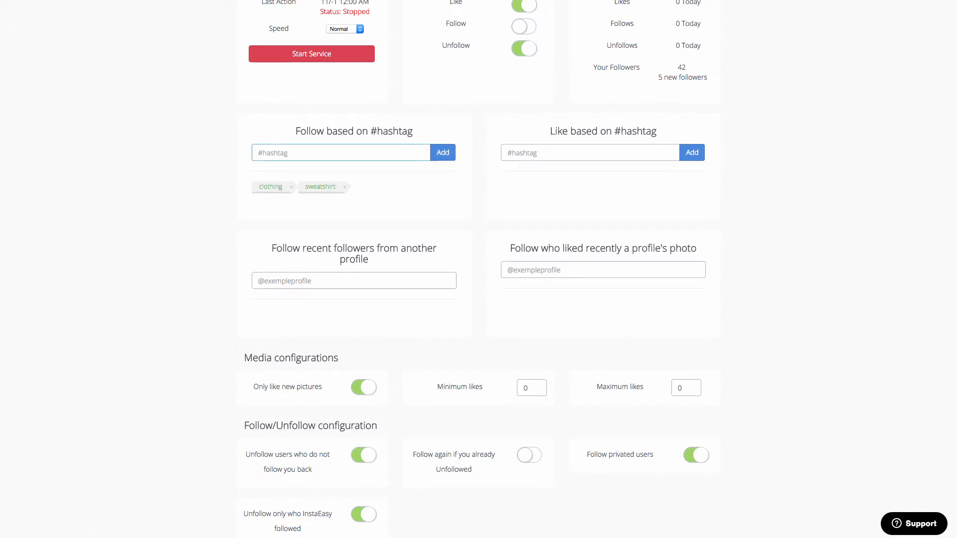
left_click(442, 152)
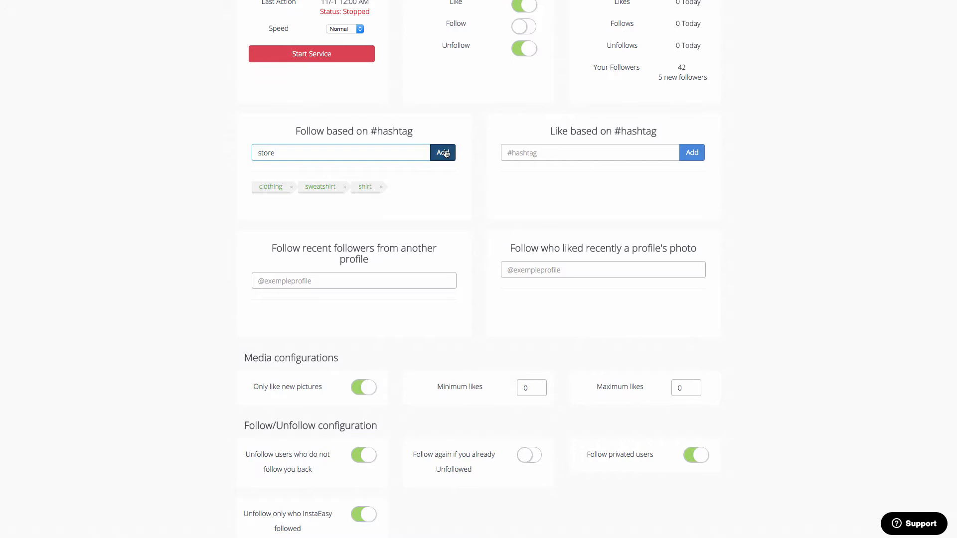
left_click(443, 152)
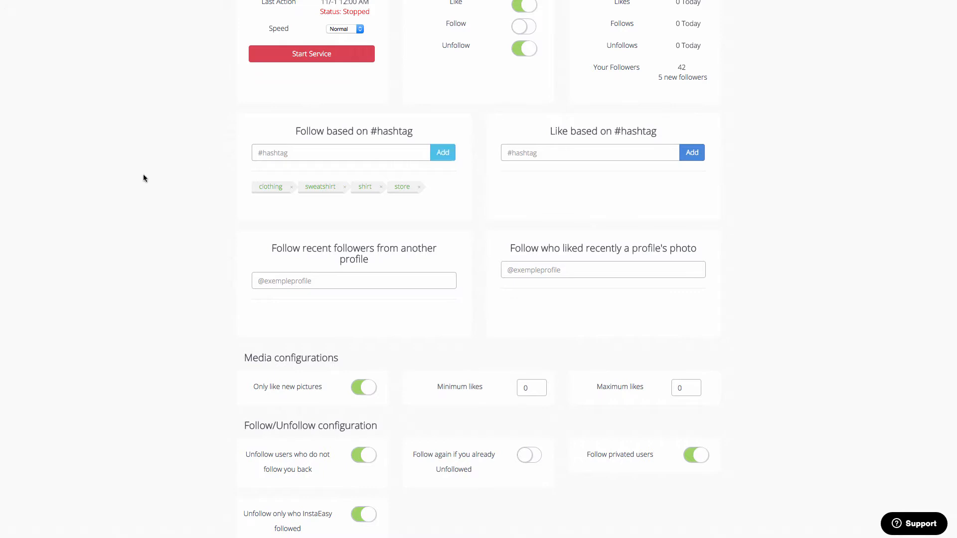
left_click(589, 153)
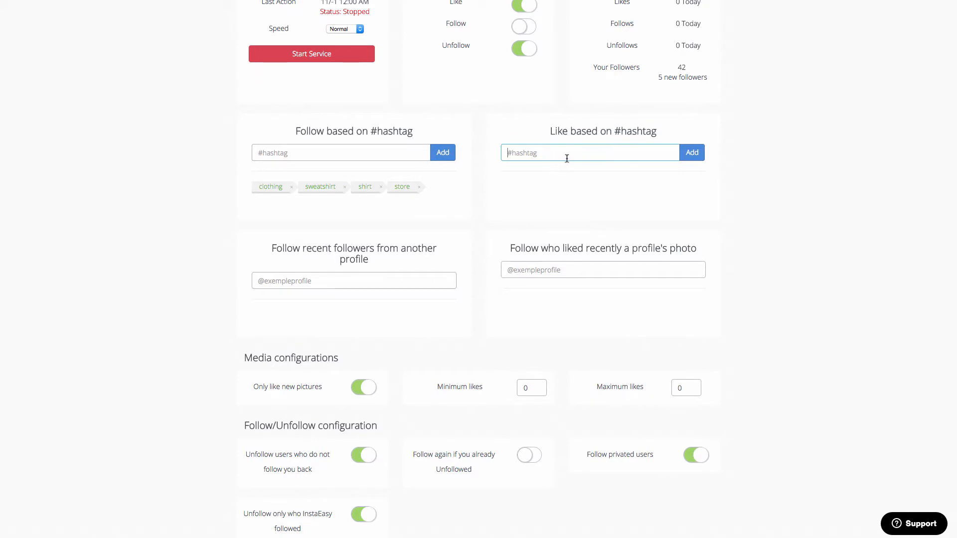
type("travel")
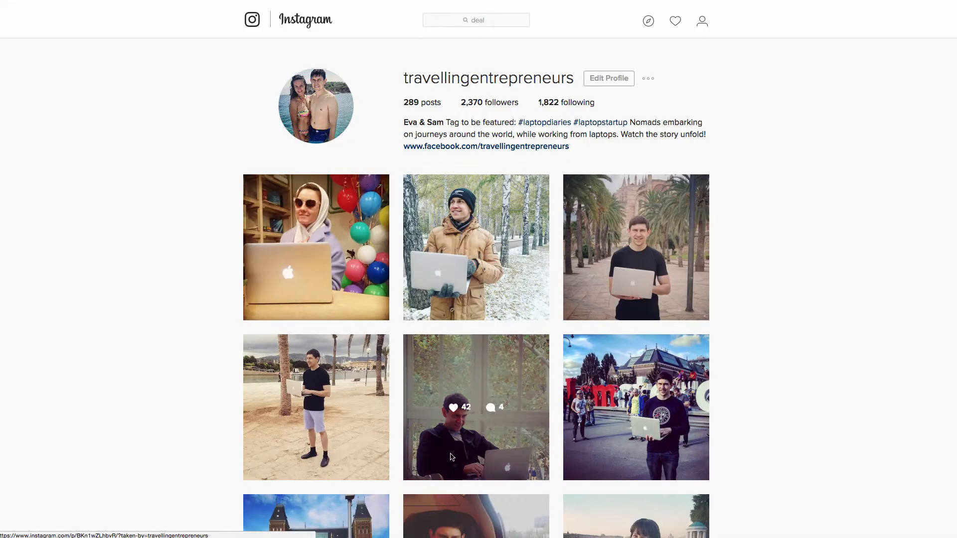
Open a competitor travel post to grab its hashtags, then return to InstaEasy.
left_click(476, 247)
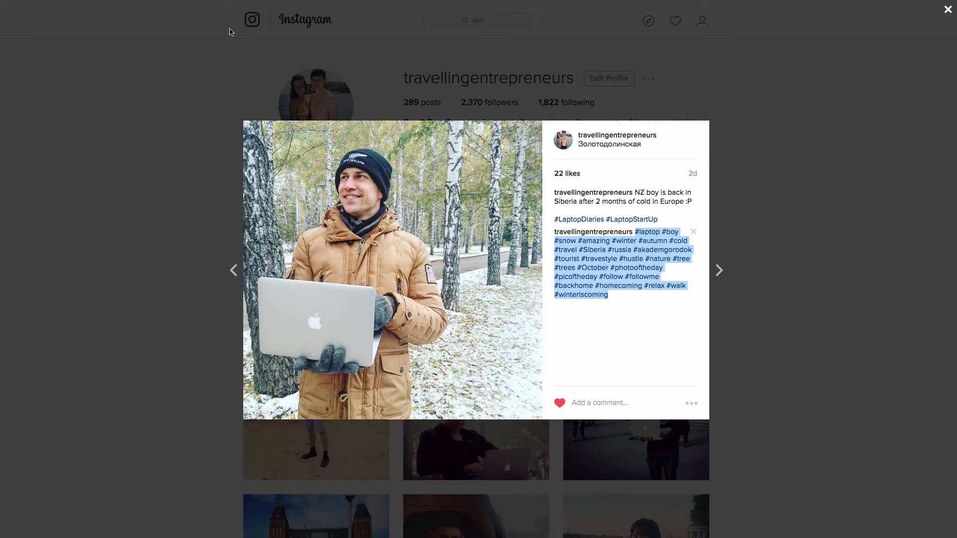
left_click(947, 10)
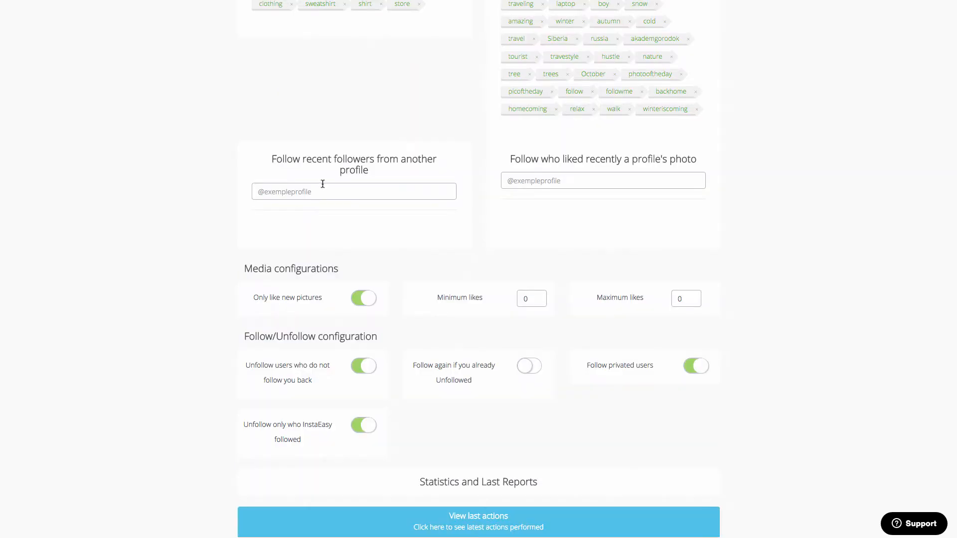
type("@travellingentrepreneurs")
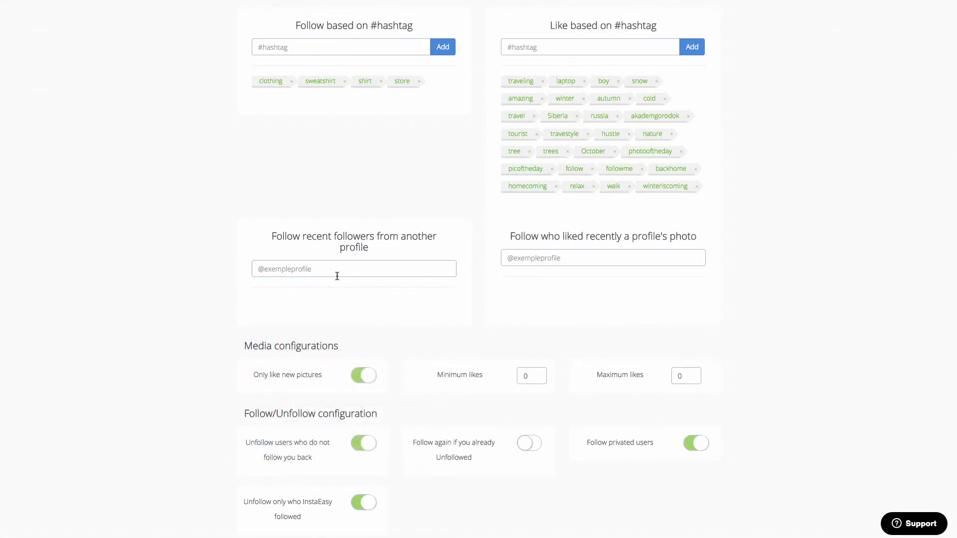
type("t")
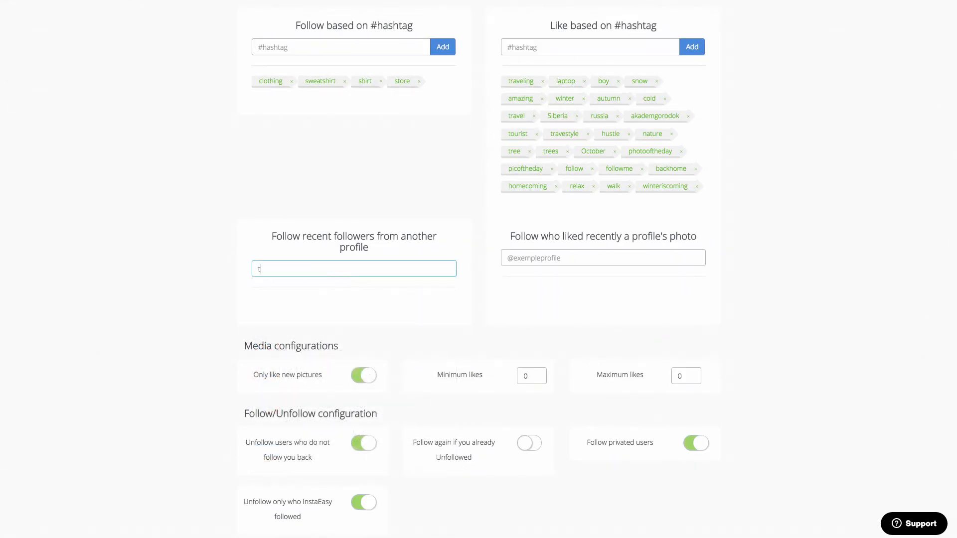
type("ravel")
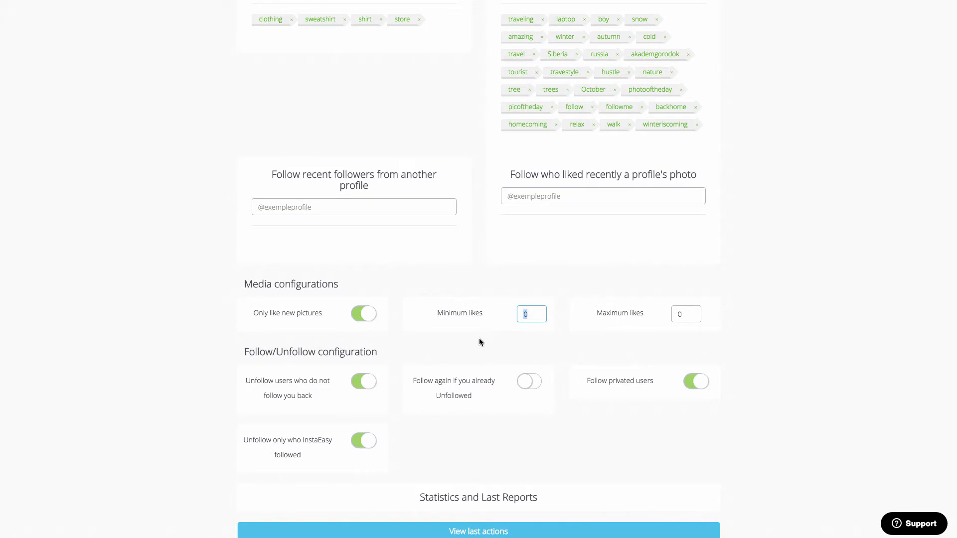
mouse_move(316, 310)
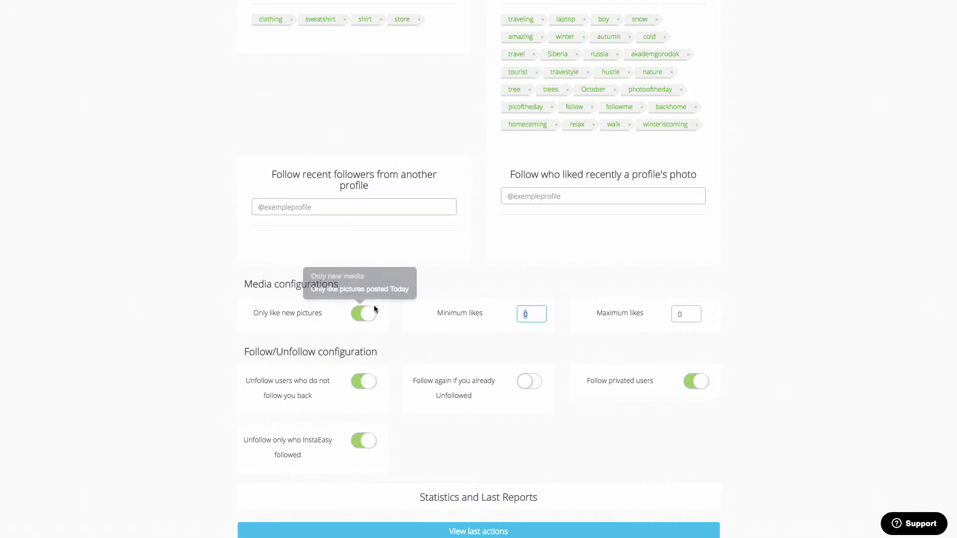
mouse_move(500, 331)
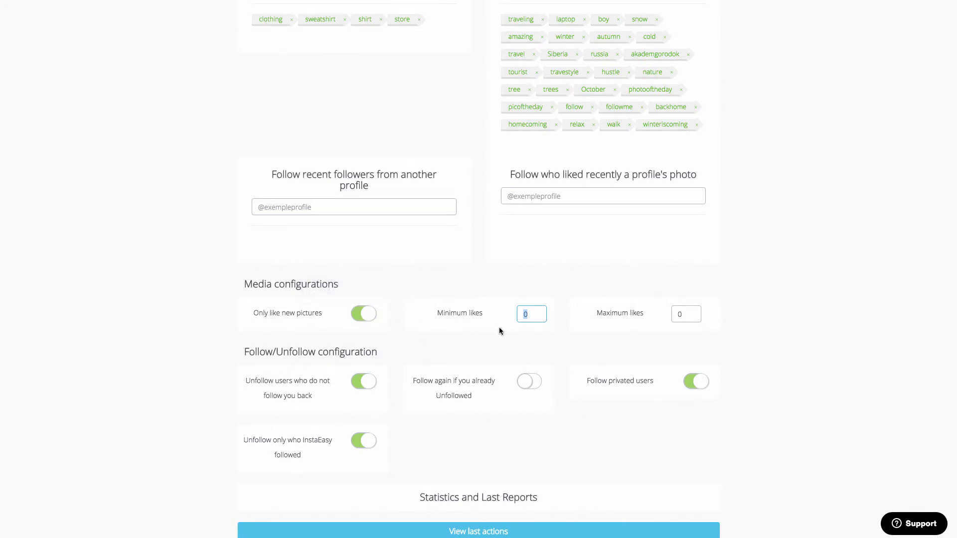
scroll("down", 3)
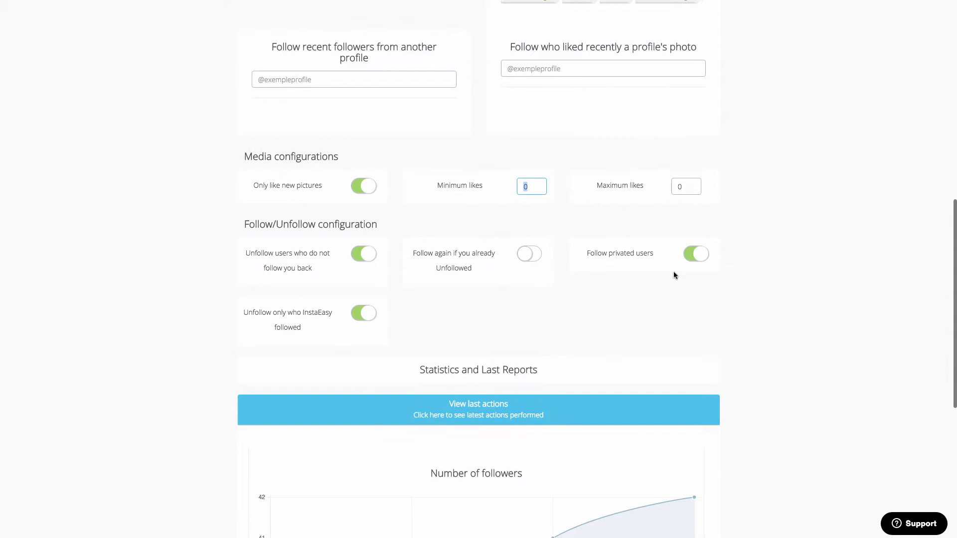
scroll("down", 3)
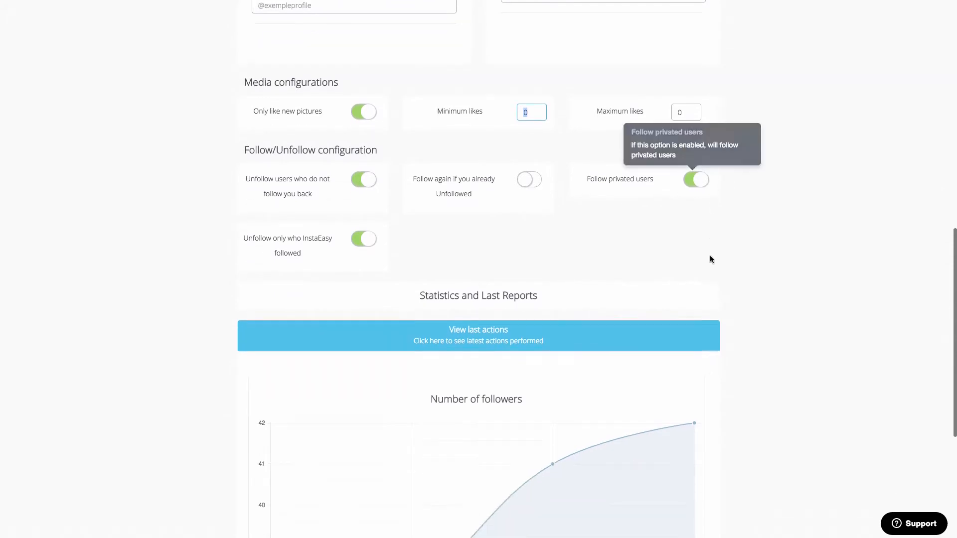
scroll("down", 3)
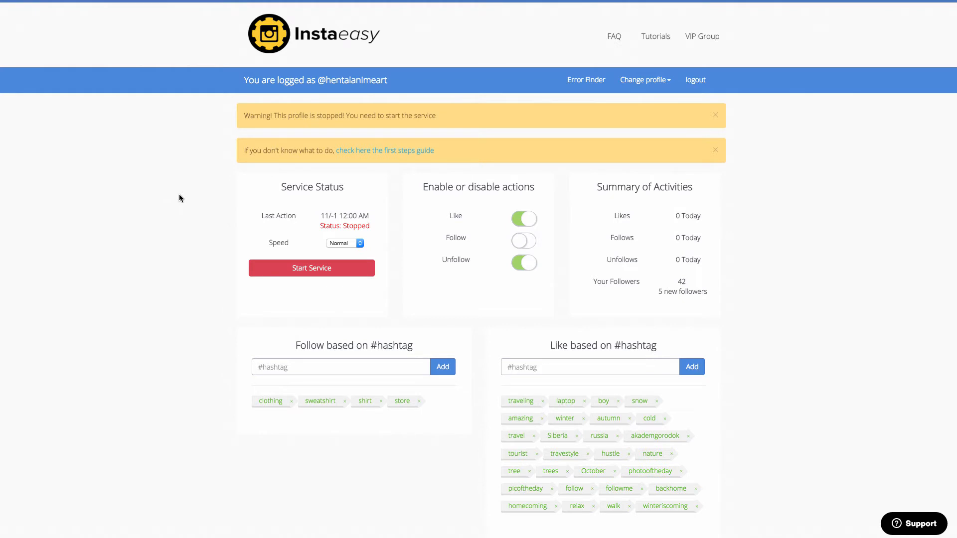
mouse_move(209, 207)
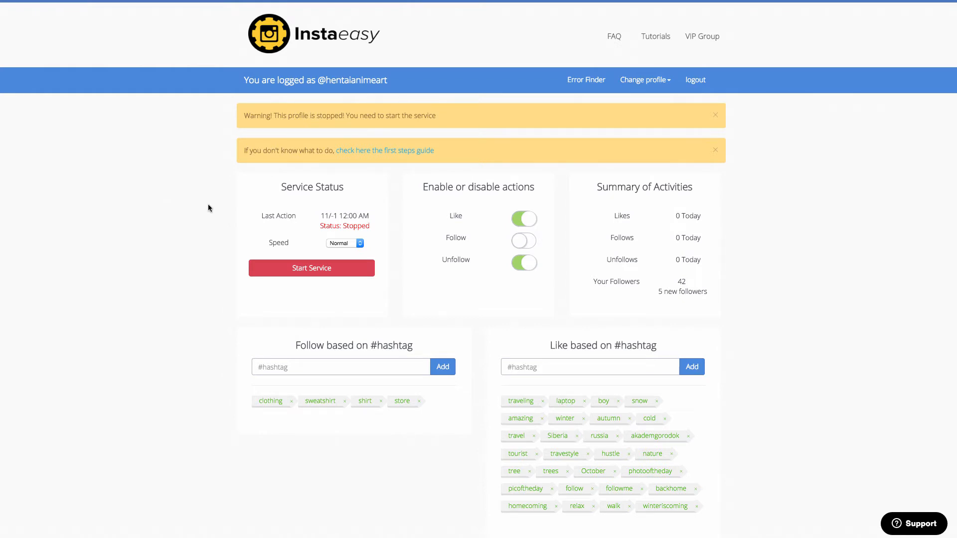
left_click(343, 243)
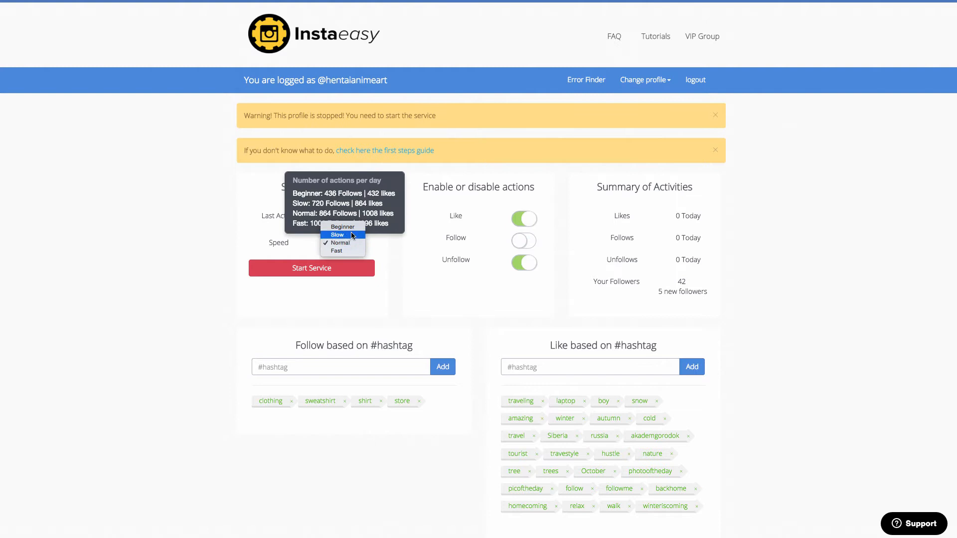
left_click(339, 242)
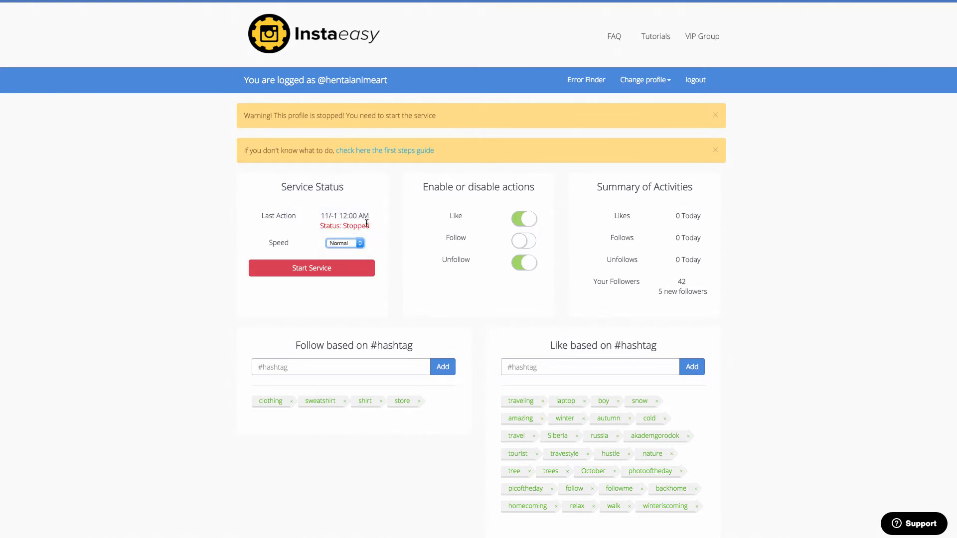
mouse_move(345, 243)
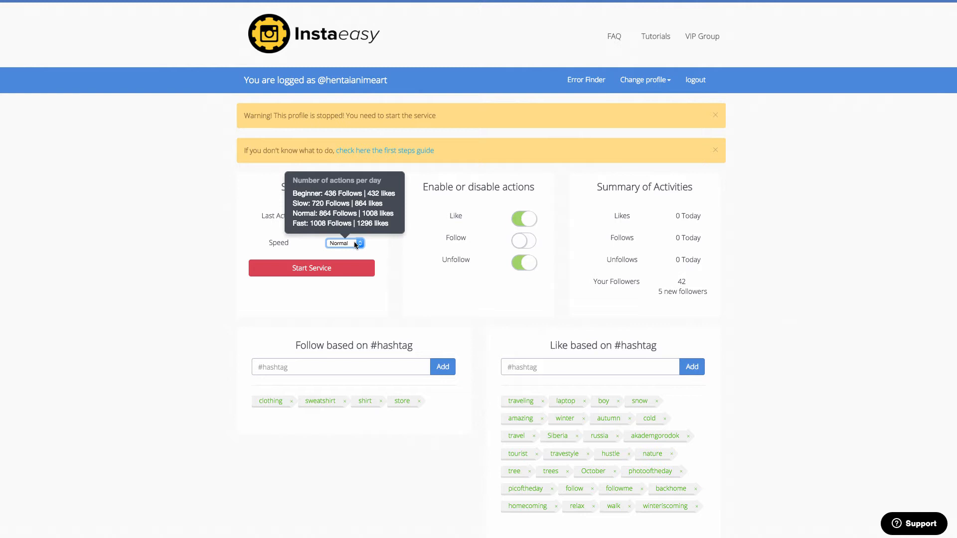
mouse_move(196, 301)
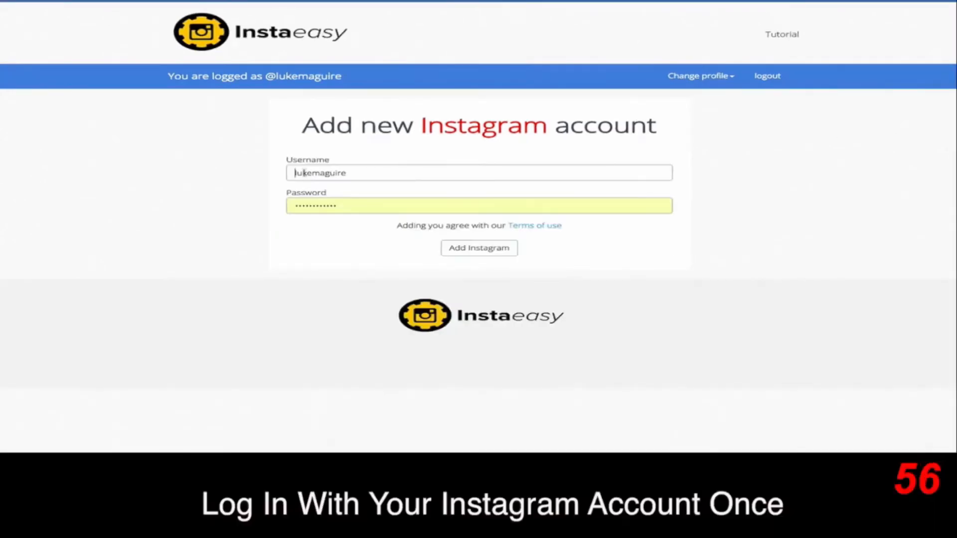
Link the Instagram account and enable automatic liking at Beginner speed.
left_click(700, 76)
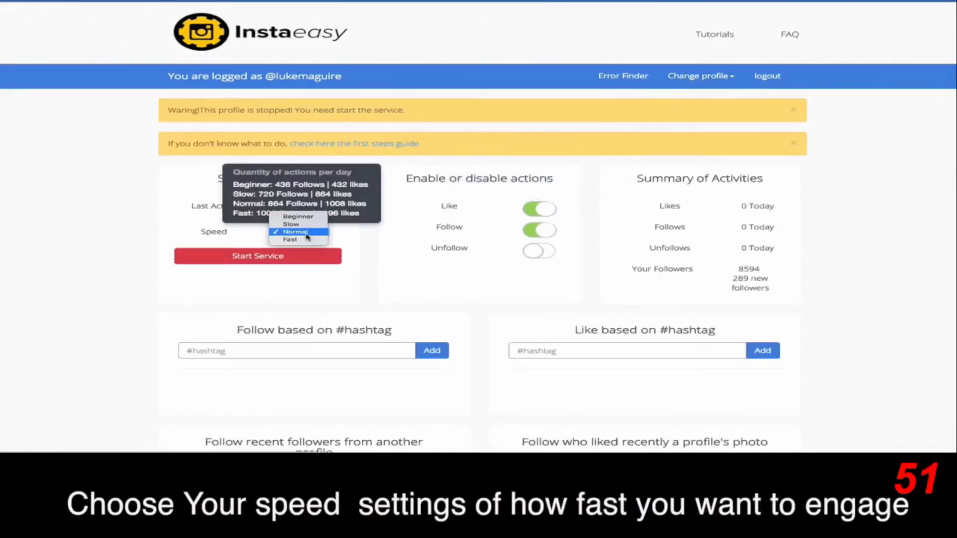
mouse_move(298, 217)
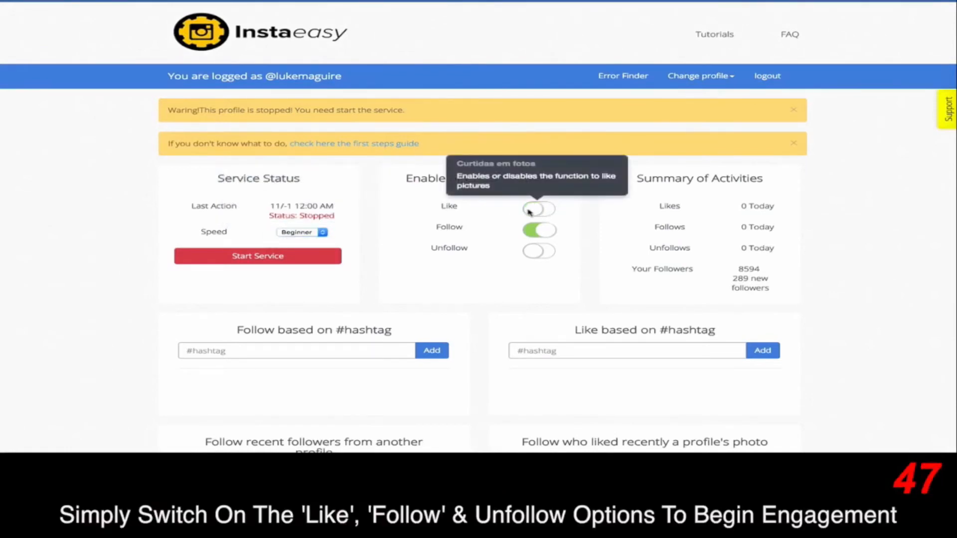
left_click(538, 231)
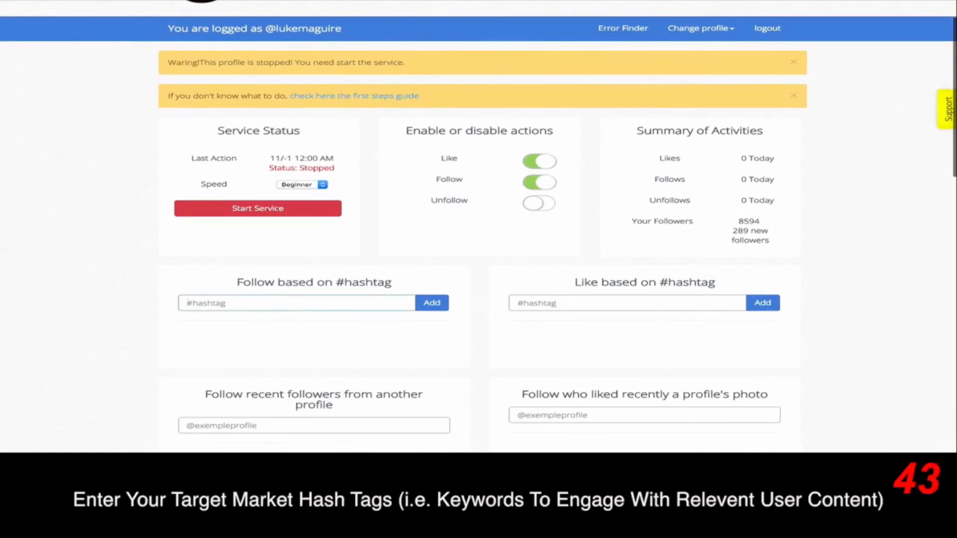
Enter internetmarketing, marketing, onlinemarketing, entrepreneur, health, ferrari, business, millionaire into both hashtag lists.
type("internetmarketing")
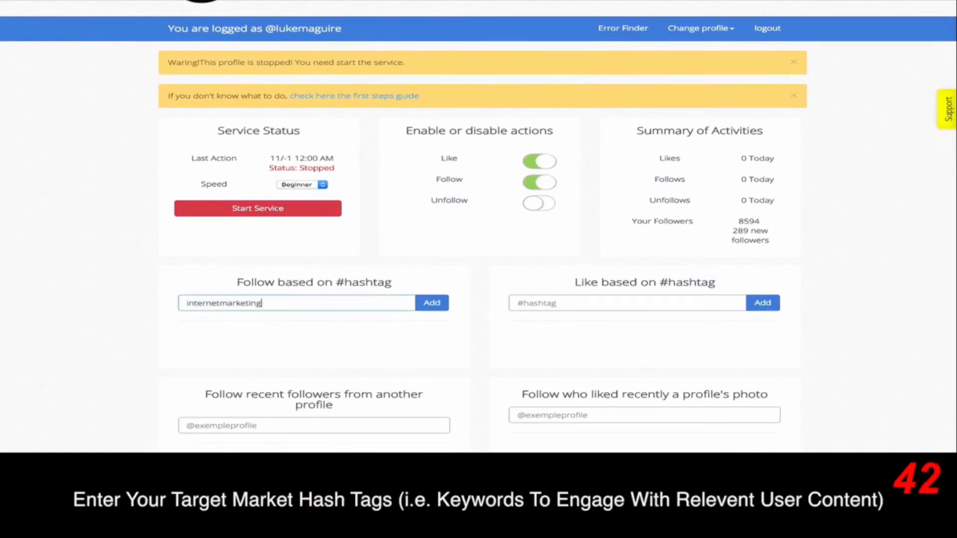
type(", marketing,")
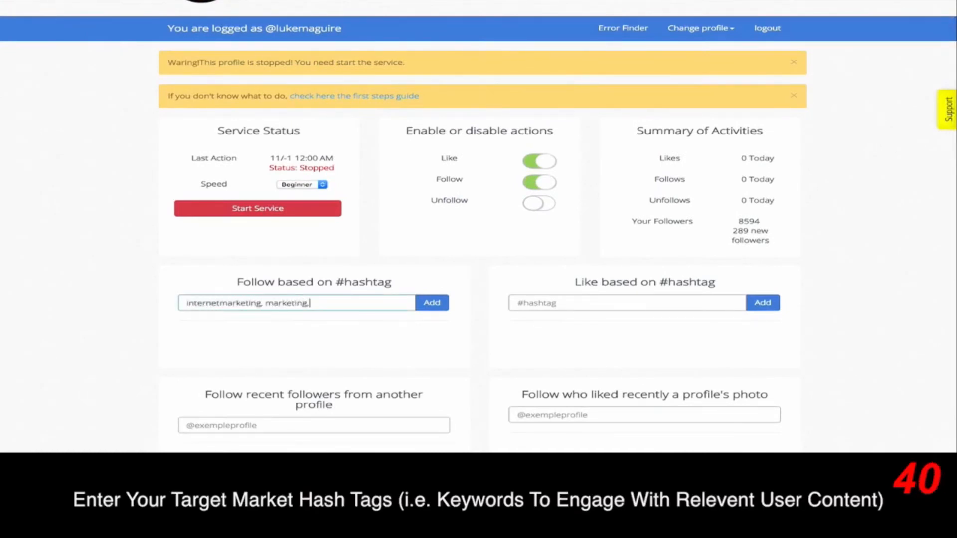
type("onlinemarketi")
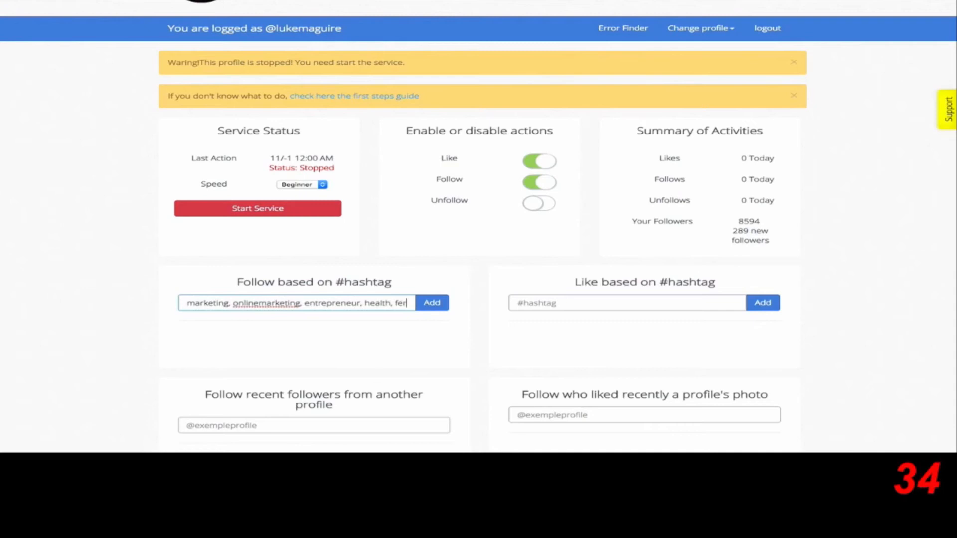
type("ferrari, marketing, business, b")
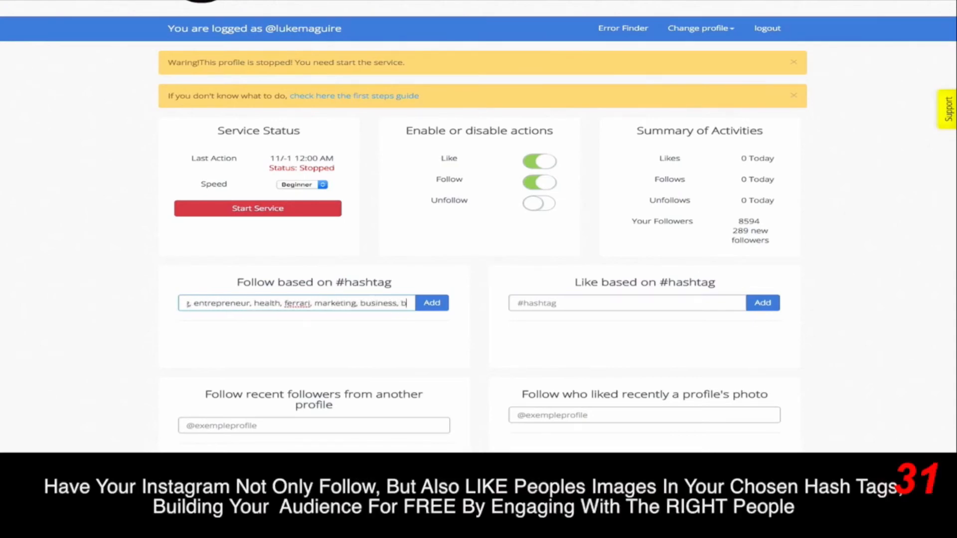
type("millionaire")
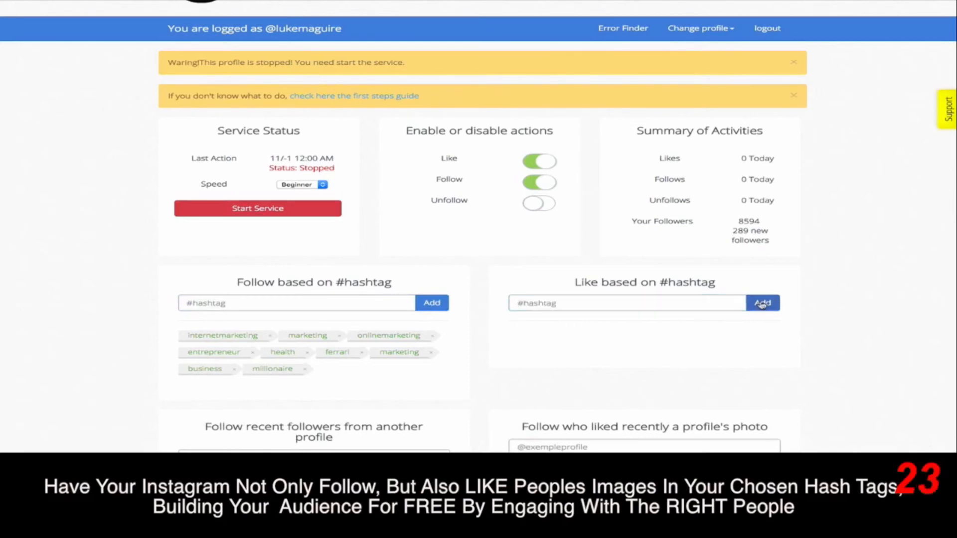
scroll("down", 3)
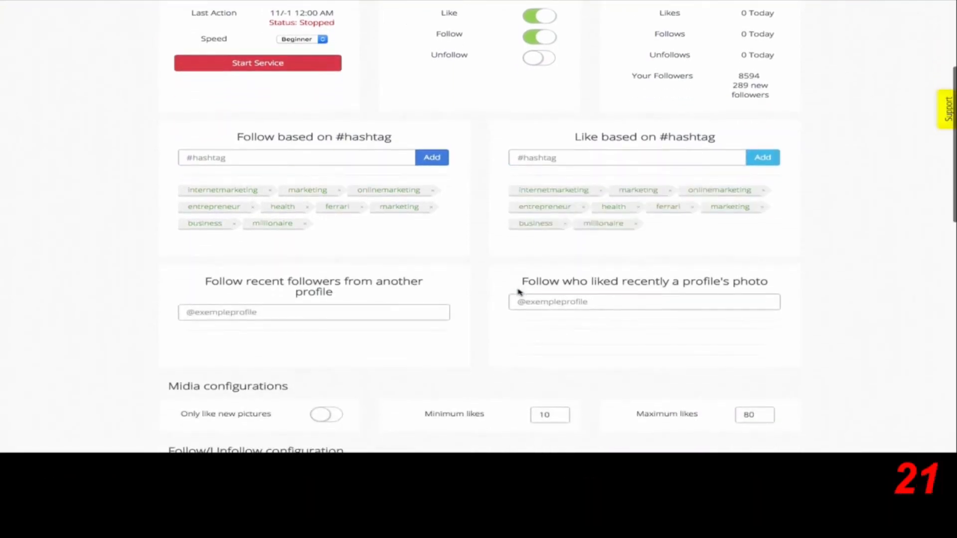
Add the competitor profile and like only new pictures with 15–100 likes.
type("@entreprel")
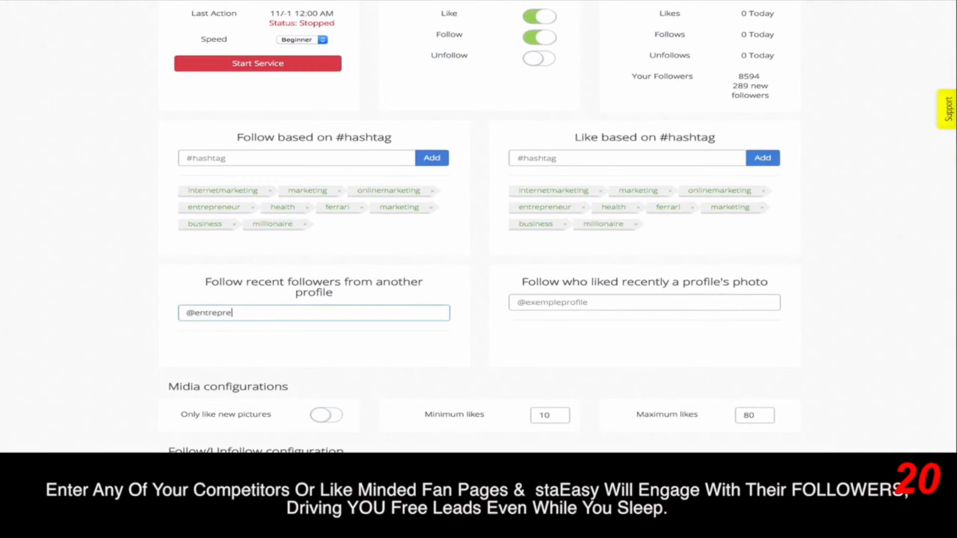
type("neur")
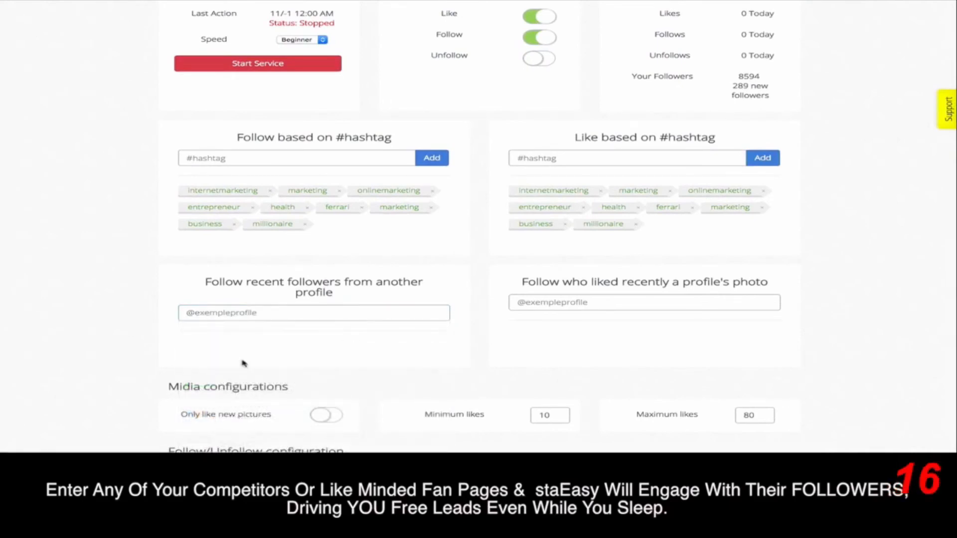
scroll("down", 3)
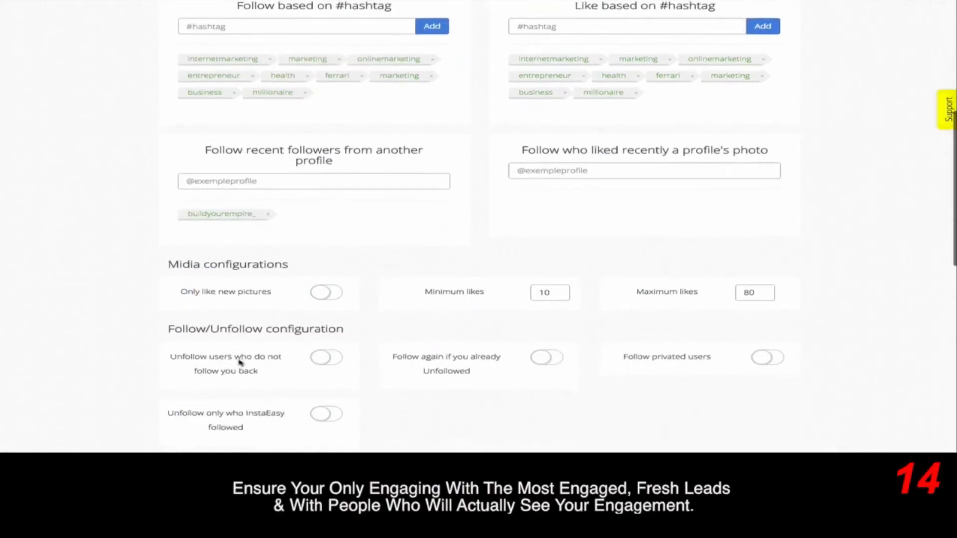
left_click(327, 293)
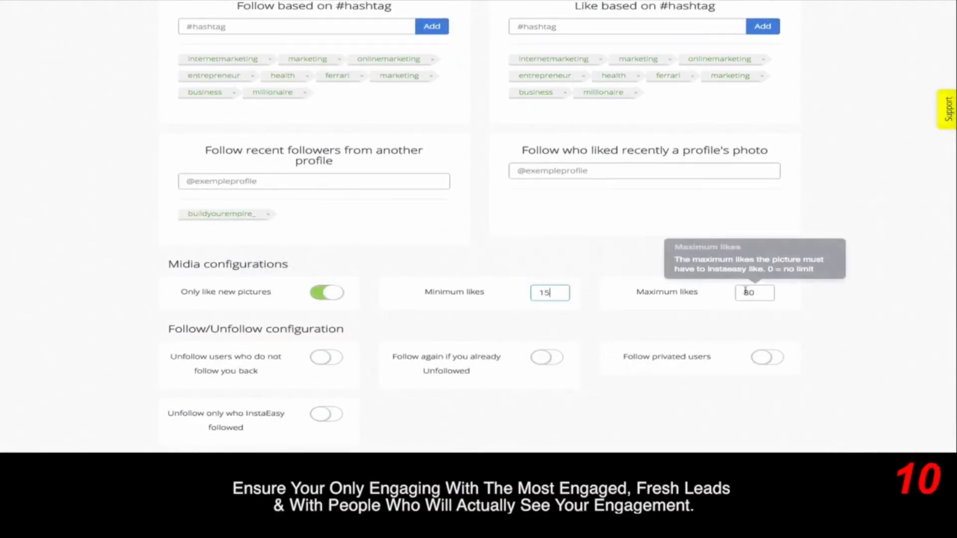
type("100")
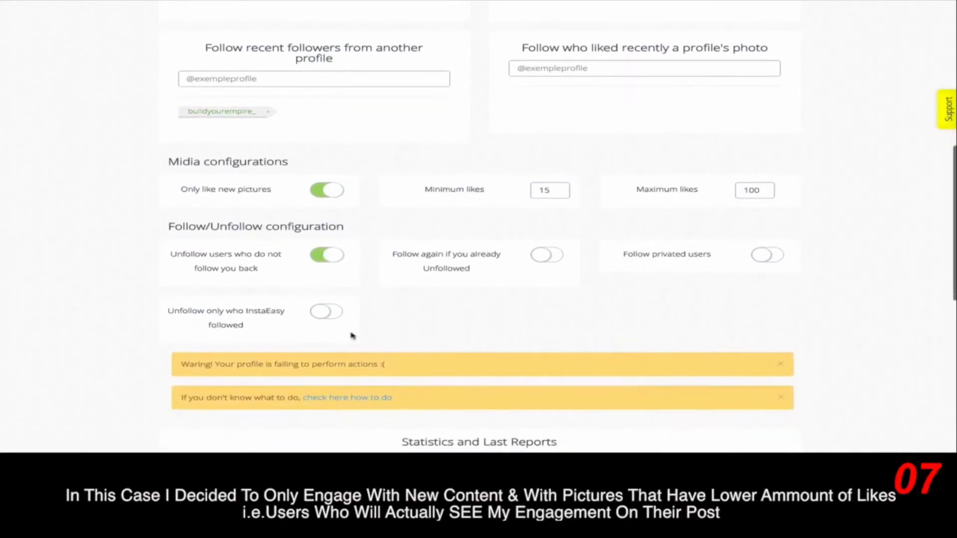
Start the automation service and dismiss the service-started notice.
scroll("down", 3)
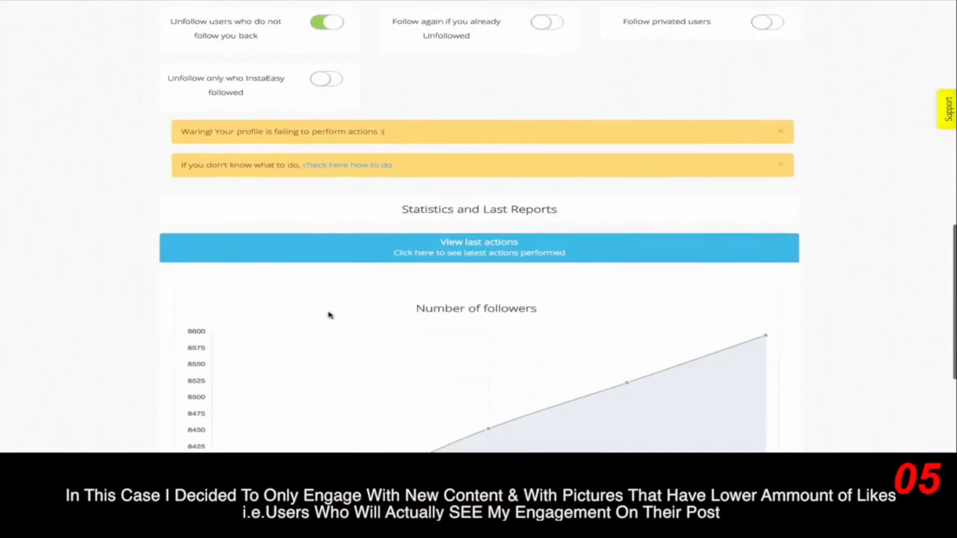
scroll("up", 3)
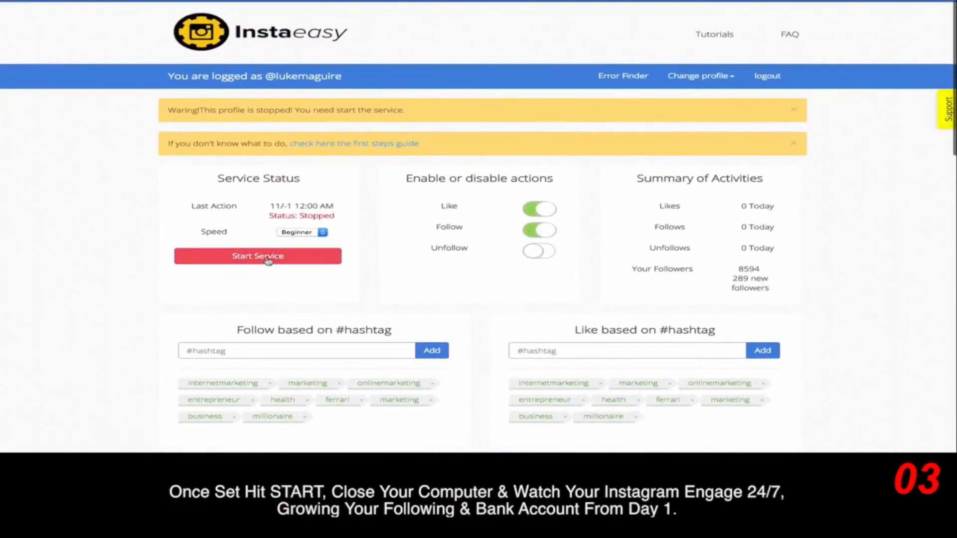
left_click(257, 255)
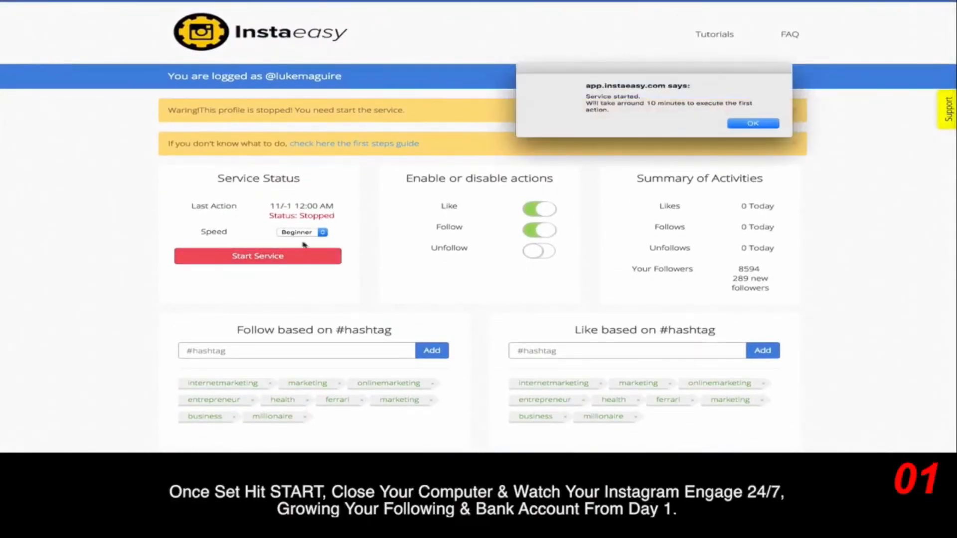
left_click(752, 123)
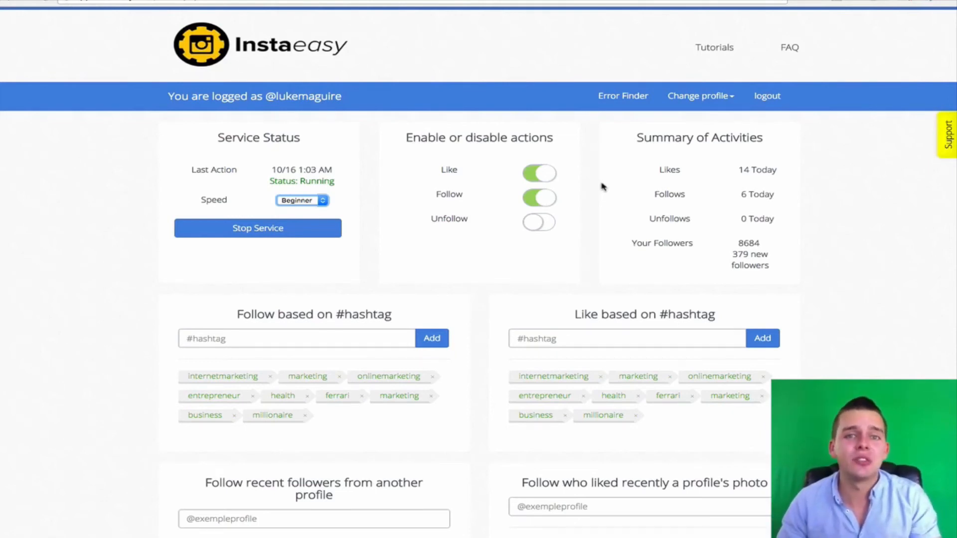
mouse_move(613, 139)
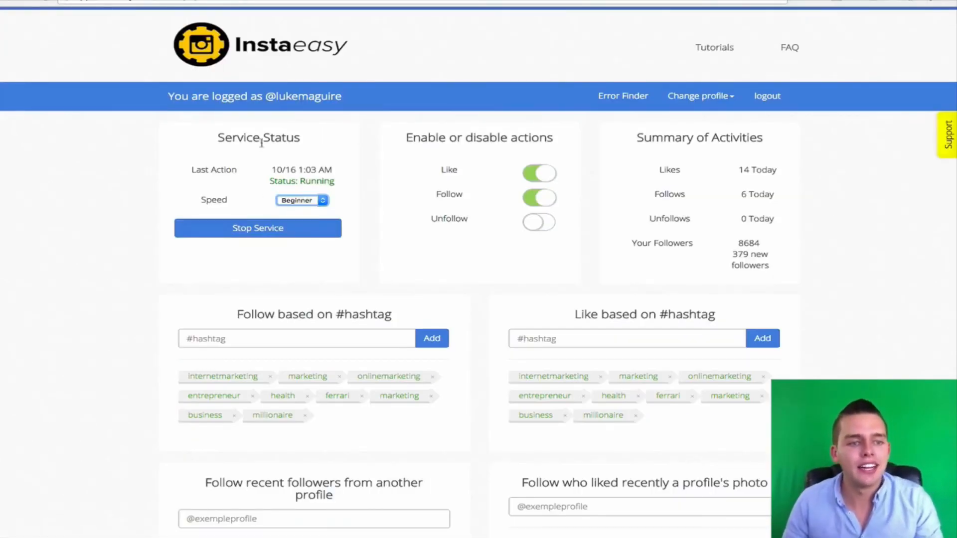
Review the Speed levels and their daily rates, keeping Beginner selected.
left_click(302, 200)
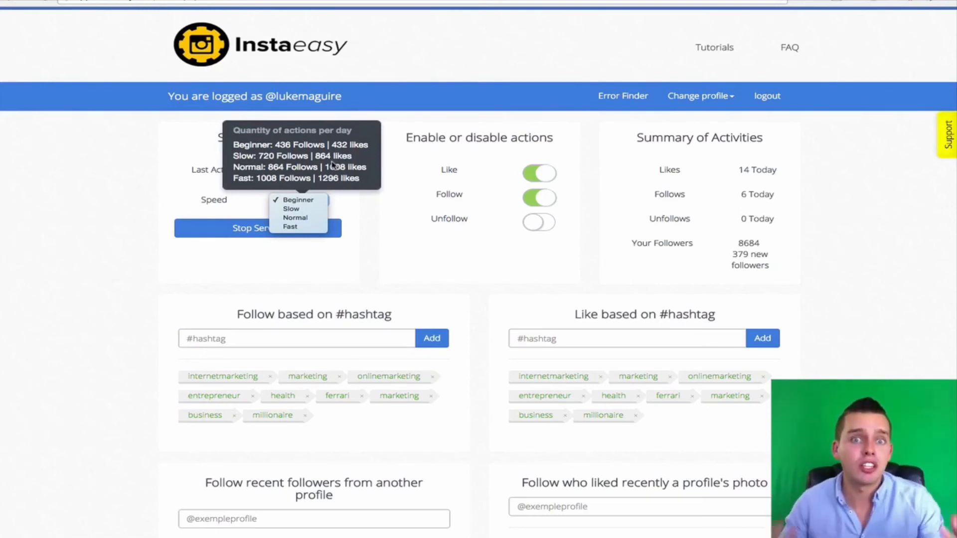
mouse_move(420, 256)
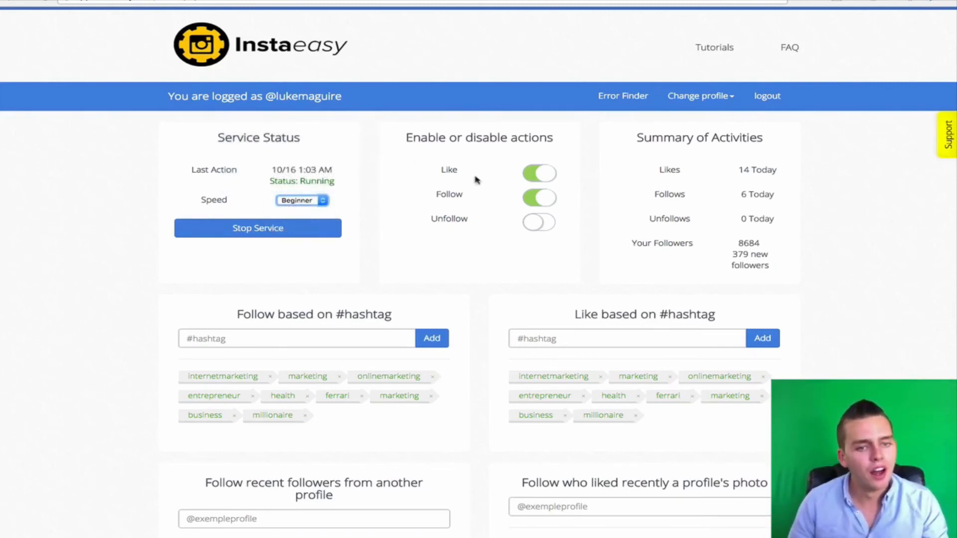
mouse_move(538, 174)
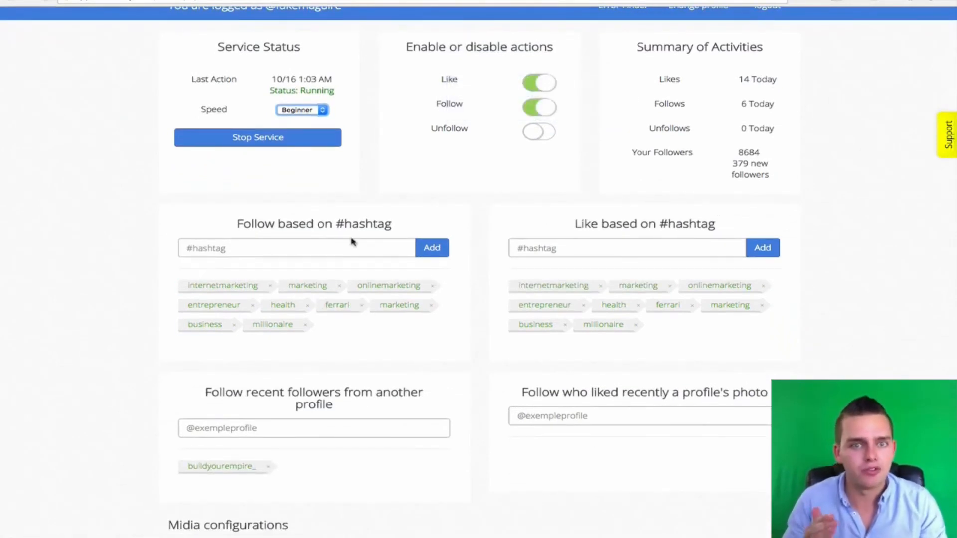
scroll("down", 3)
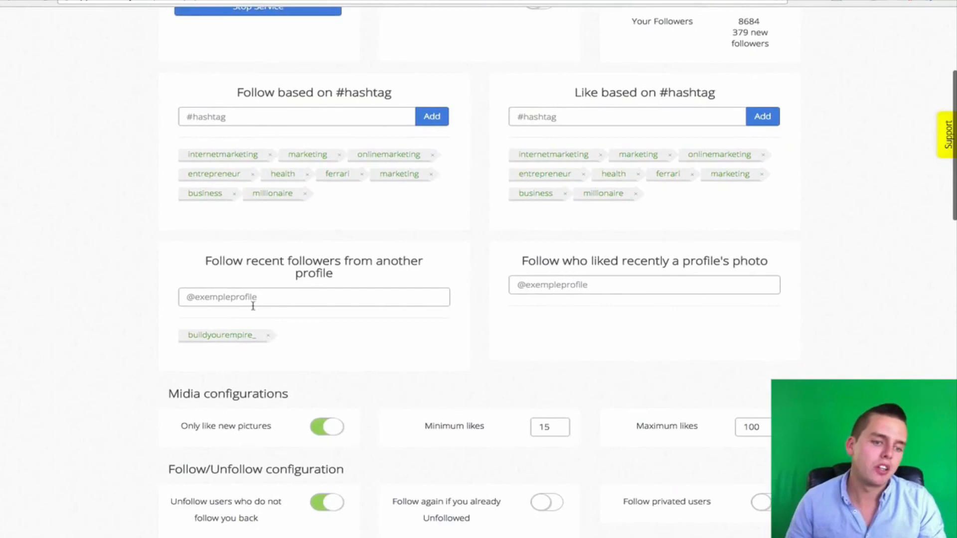
scroll("down", 3)
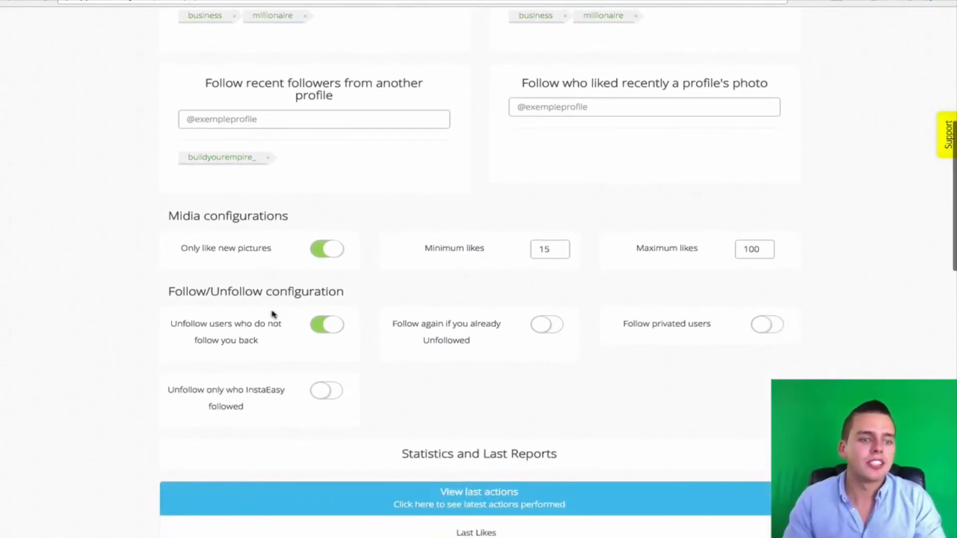
mouse_move(328, 248)
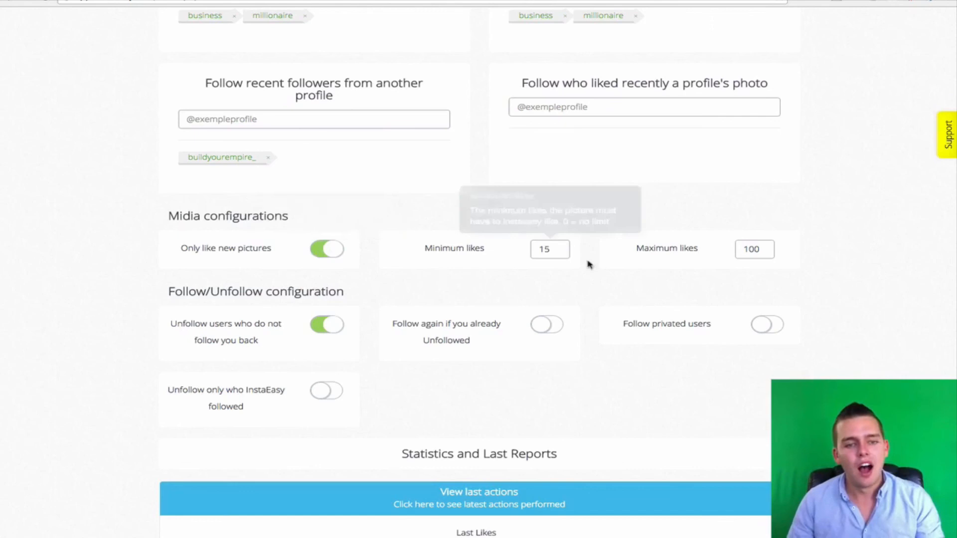
mouse_move(702, 253)
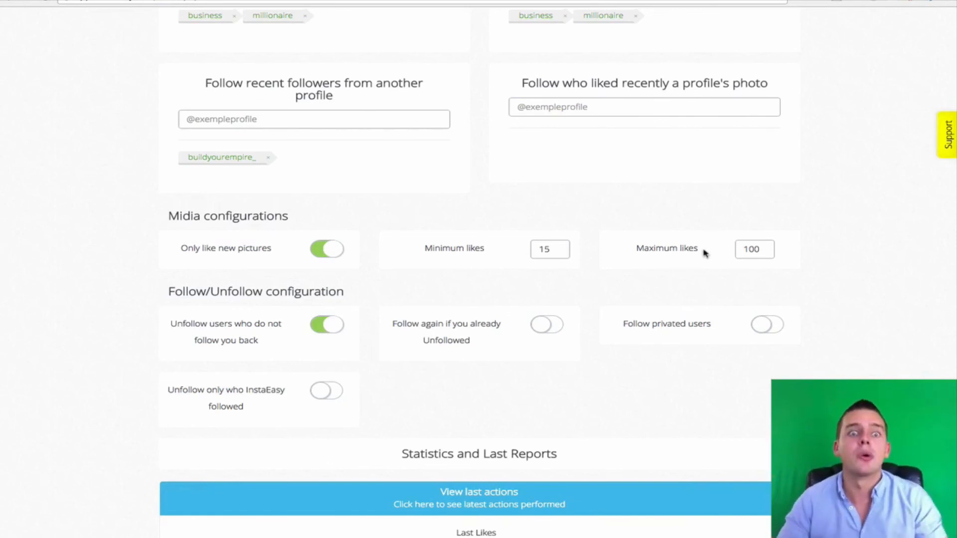
mouse_move(518, 304)
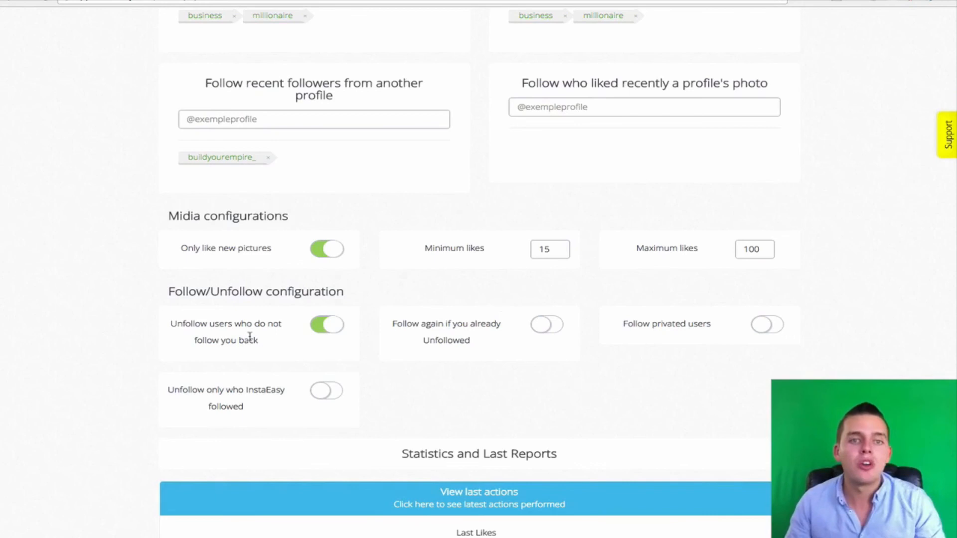
mouse_move(522, 357)
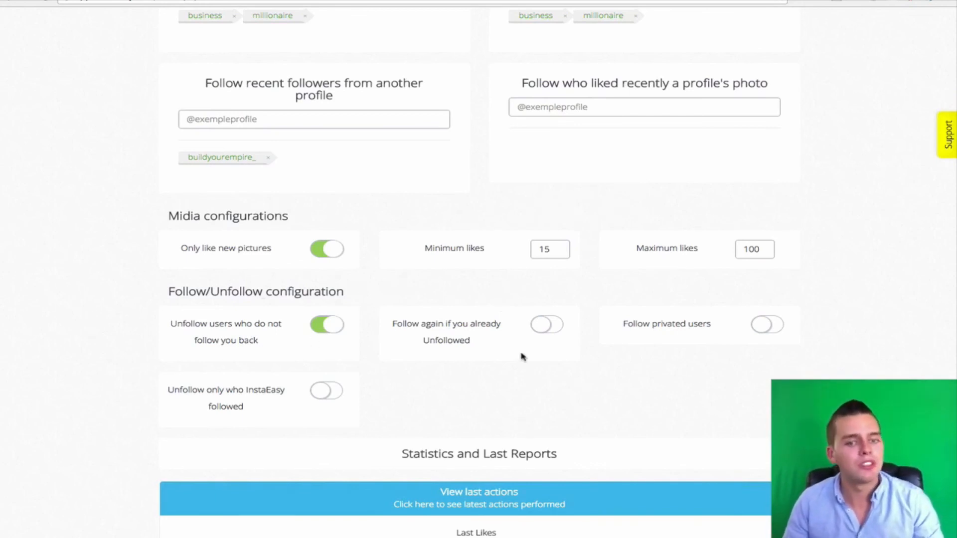
mouse_move(209, 339)
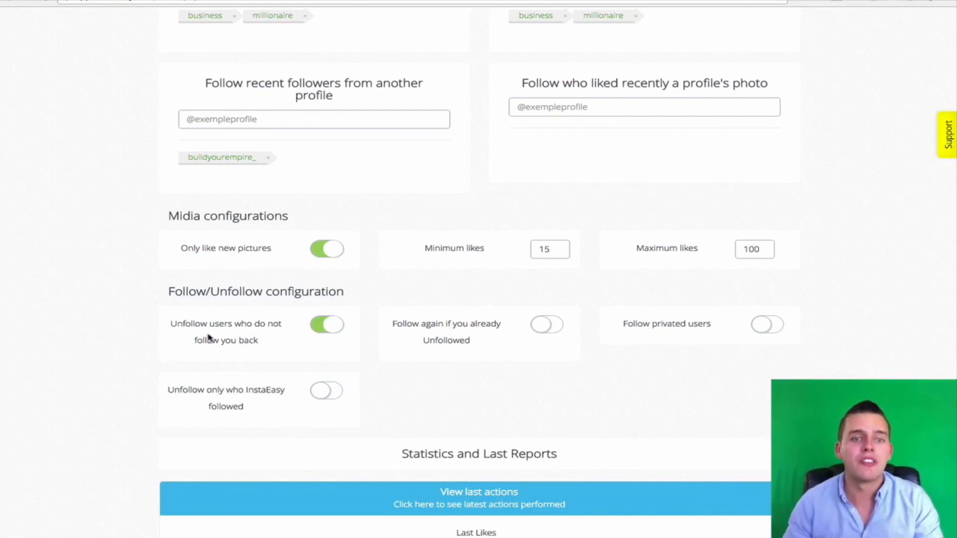
scroll("down", 3)
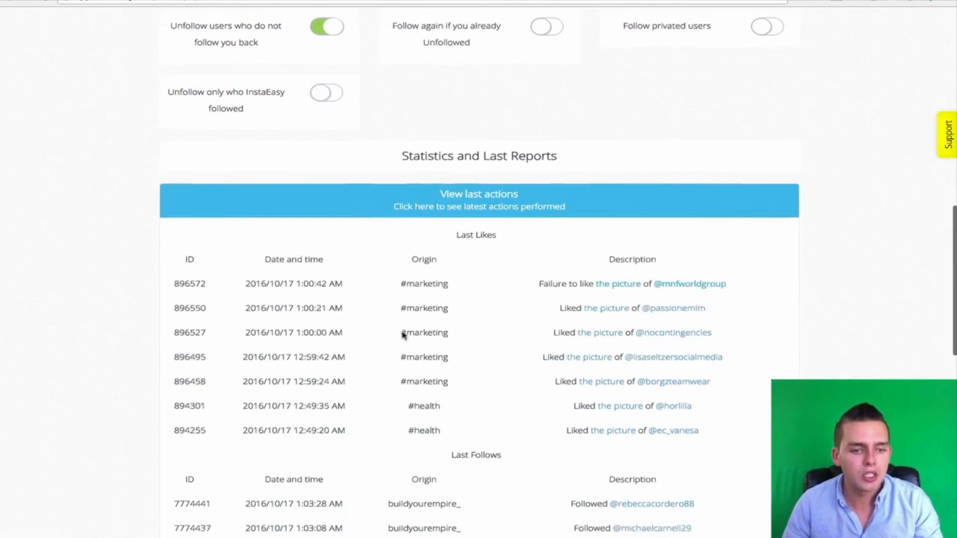
scroll("down", 3)
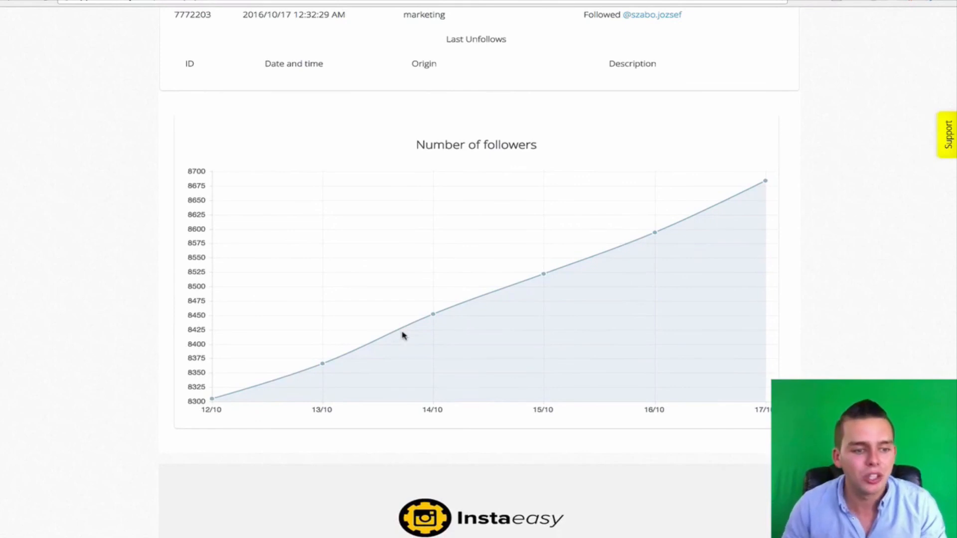
mouse_move(212, 397)
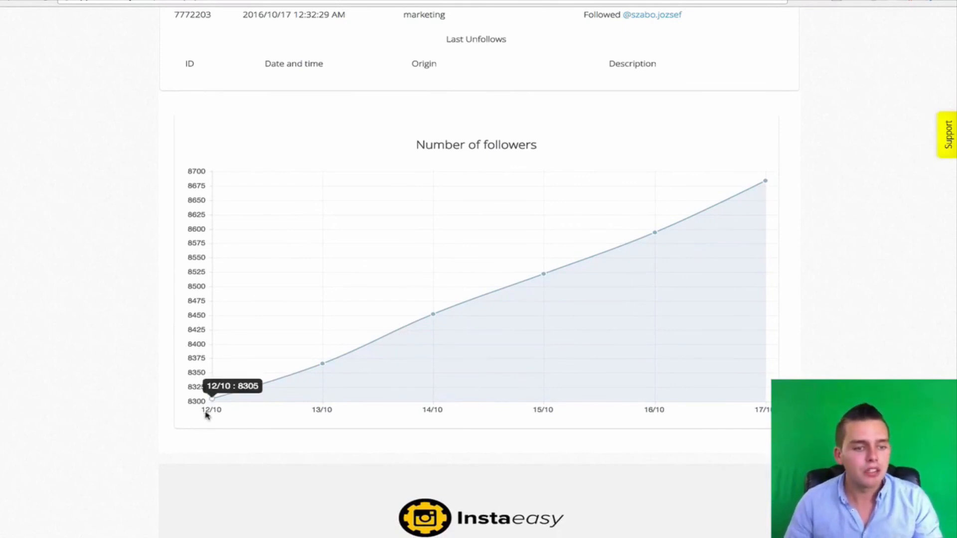